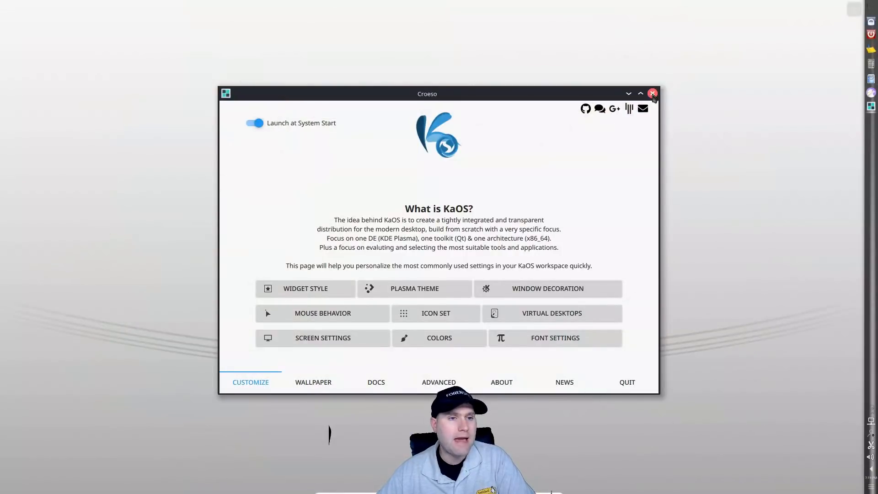
# - Close the Croeso welcome window and launch LibreOffice Writer from the application menu
pyautogui.click(652, 93)
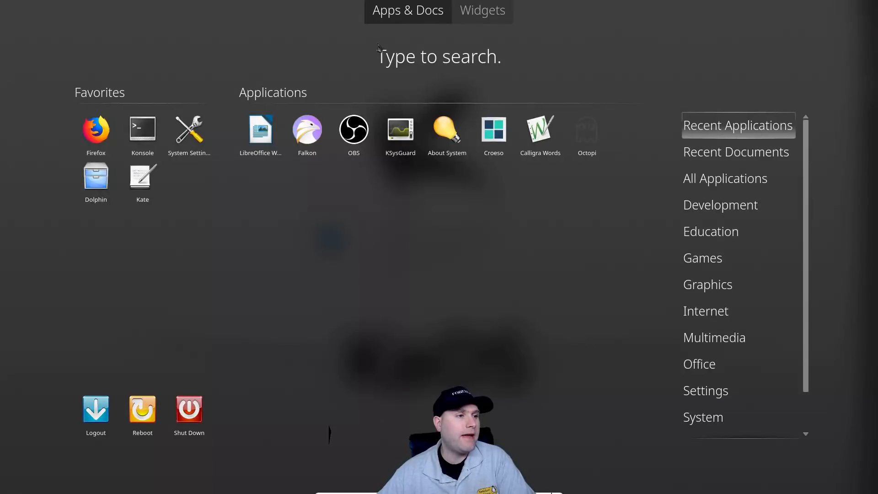
pyautogui.click(260, 129)
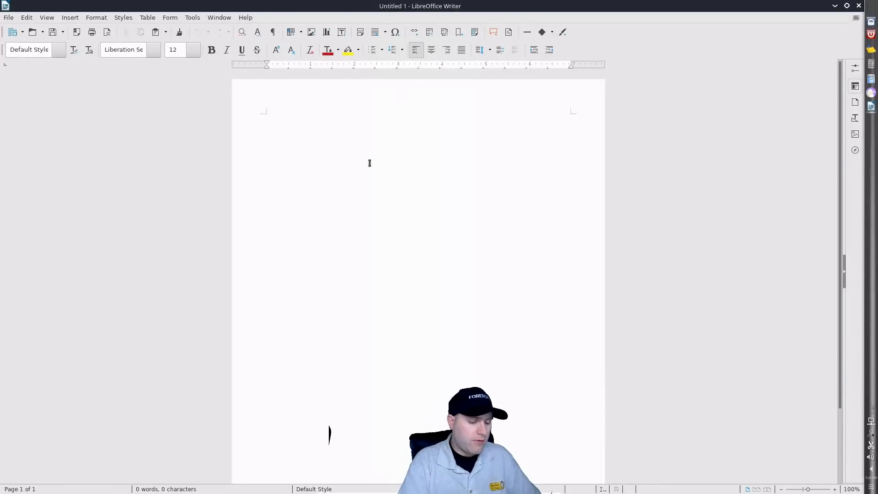
# - Enter 'speeling', zoom to 200%, and find no suggestions in its context menu
pyautogui.write('speeling')
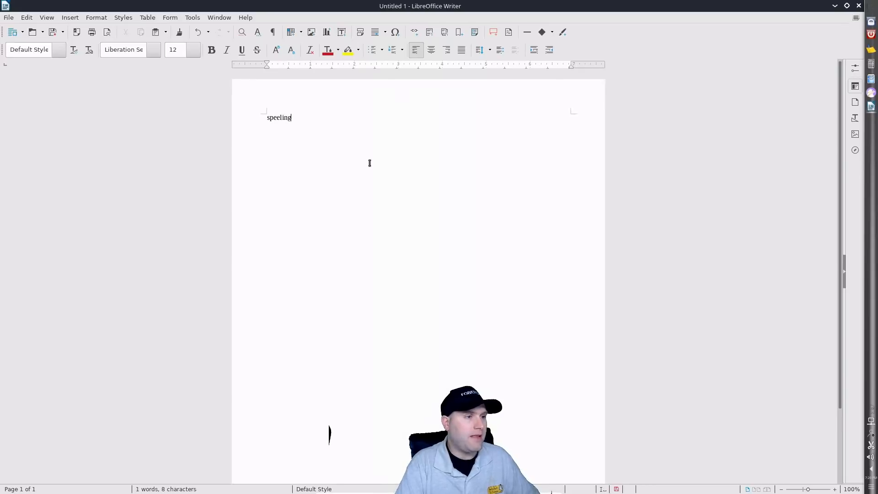
pyautogui.press('Return')
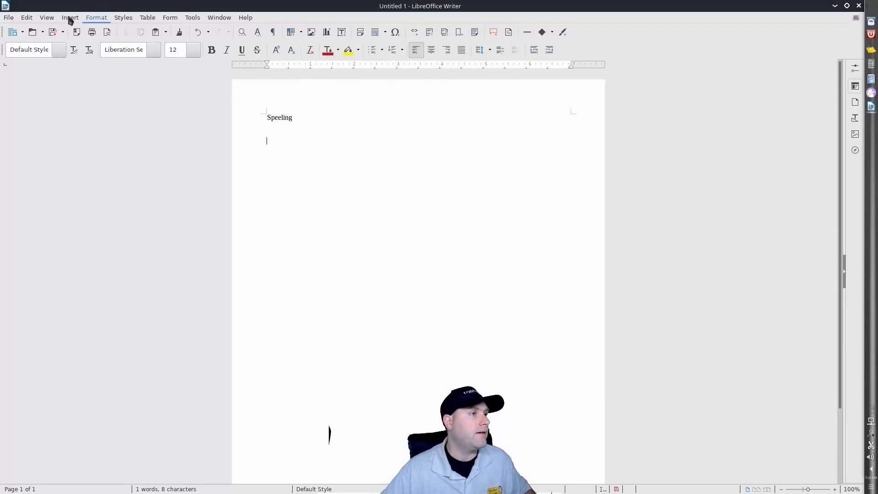
pyautogui.click(47, 17)
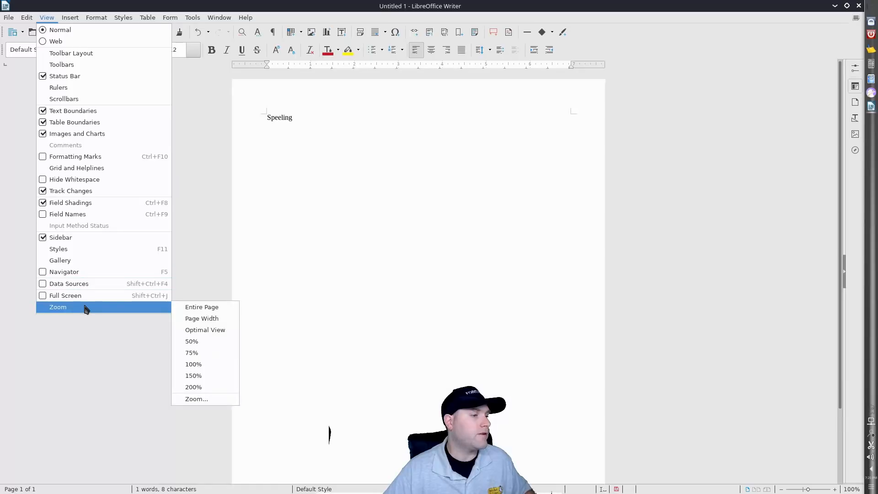
pyautogui.moveTo(193, 387)
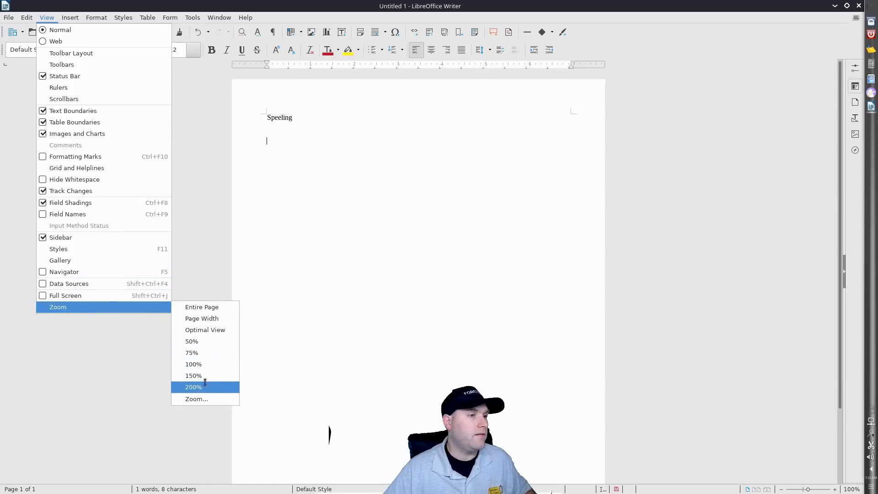
pyautogui.click(193, 388)
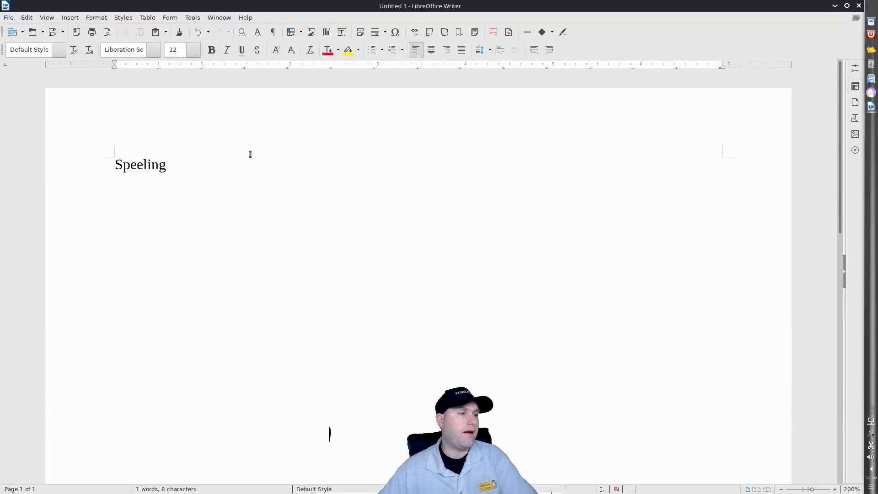
pyautogui.rightClick(140, 164)
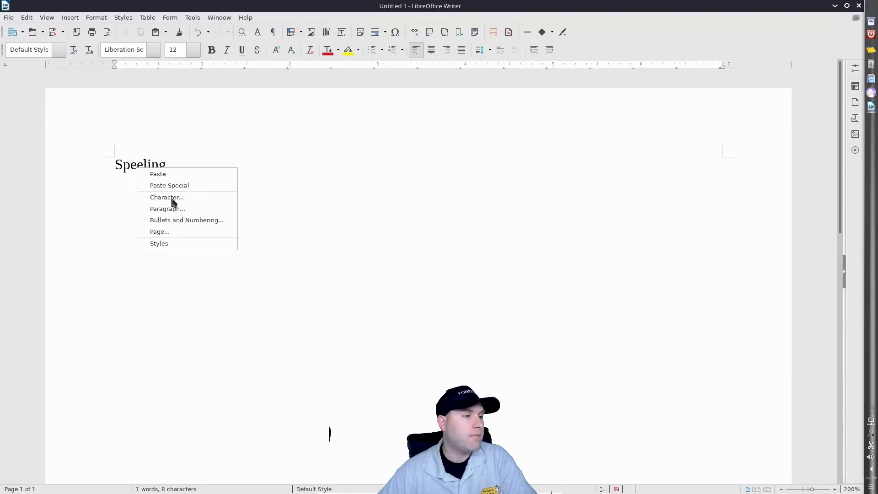
pyautogui.moveTo(338, 252)
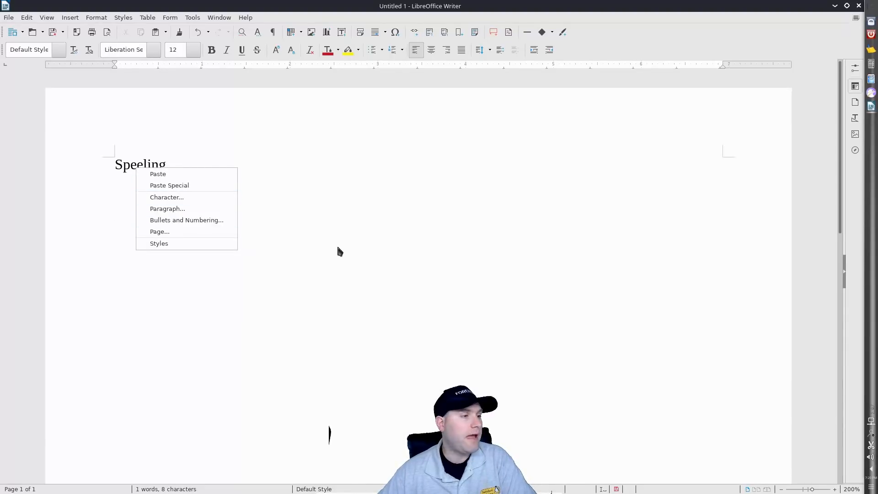
pyautogui.click(200, 205)
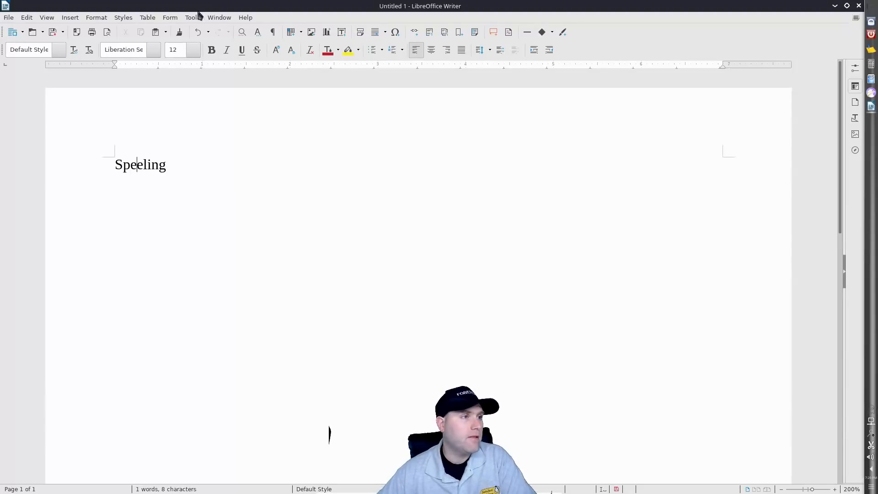
# - Open Options, expand Language Settings, and view Languages, then the Writing Aids page
pyautogui.click(192, 18)
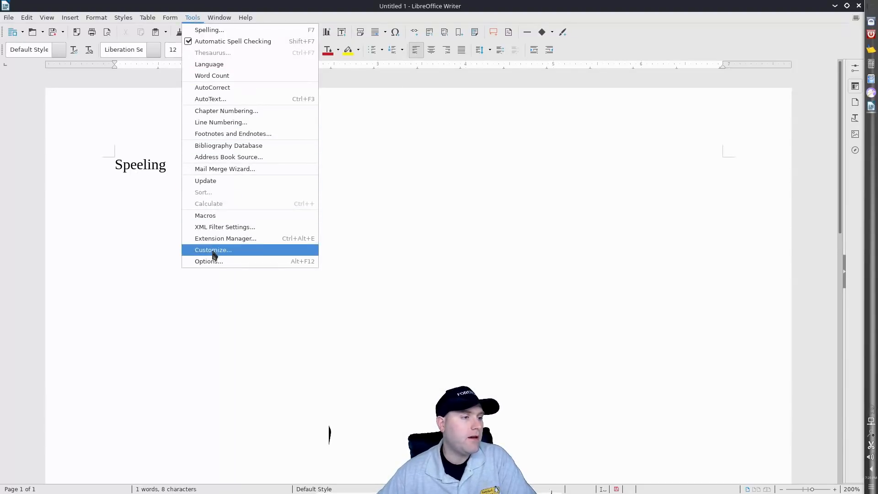
pyautogui.click(208, 261)
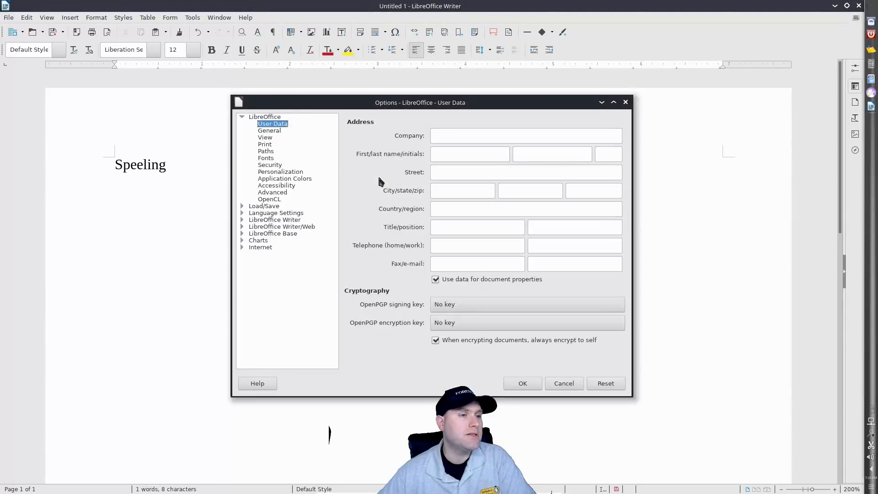
pyautogui.click(275, 212)
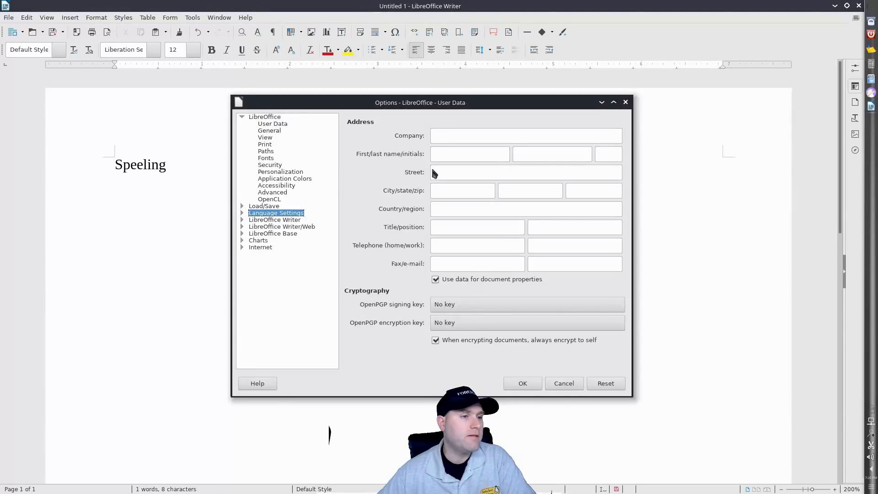
pyautogui.click(243, 212)
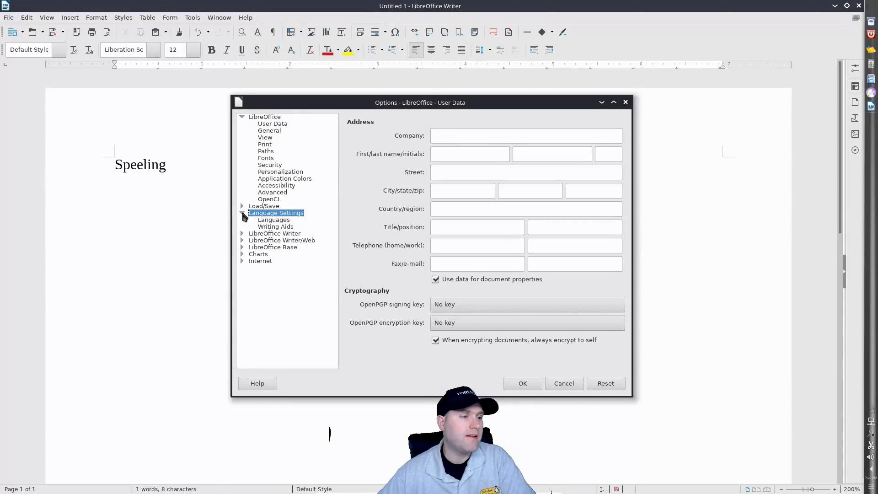
pyautogui.click(274, 220)
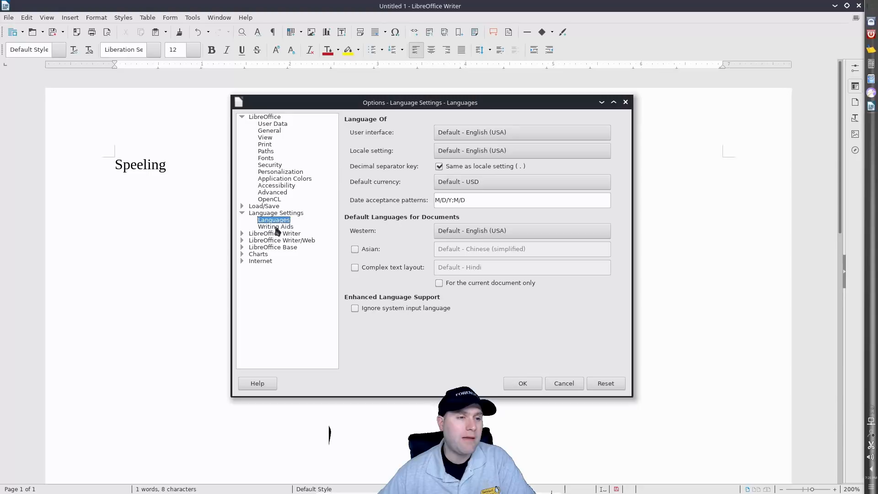
pyautogui.click(275, 226)
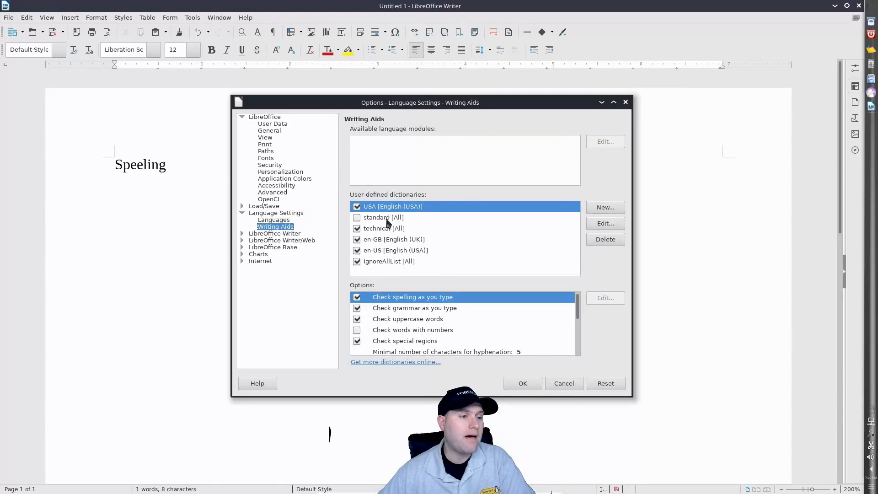
pyautogui.moveTo(507, 263)
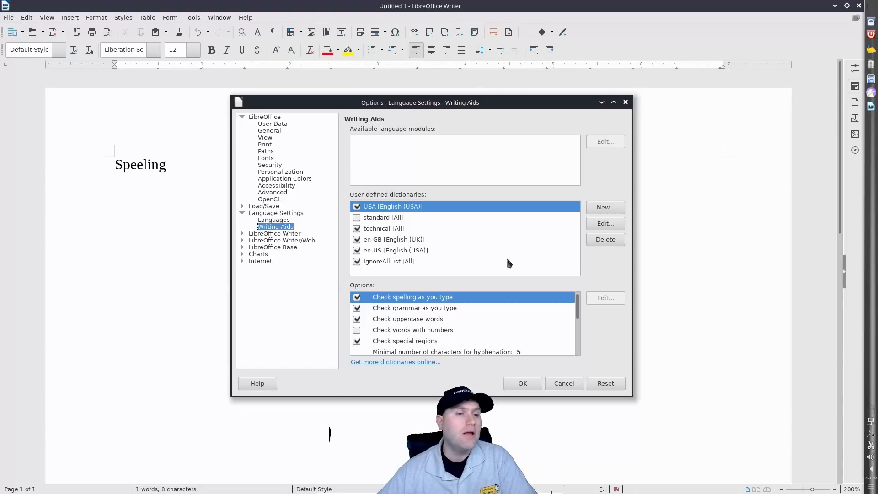
pyautogui.moveTo(509, 264)
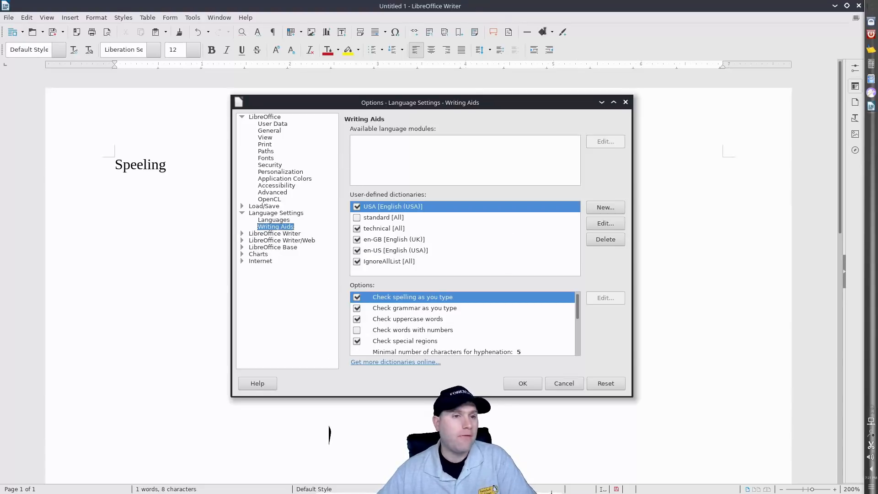
pyautogui.moveTo(626, 102)
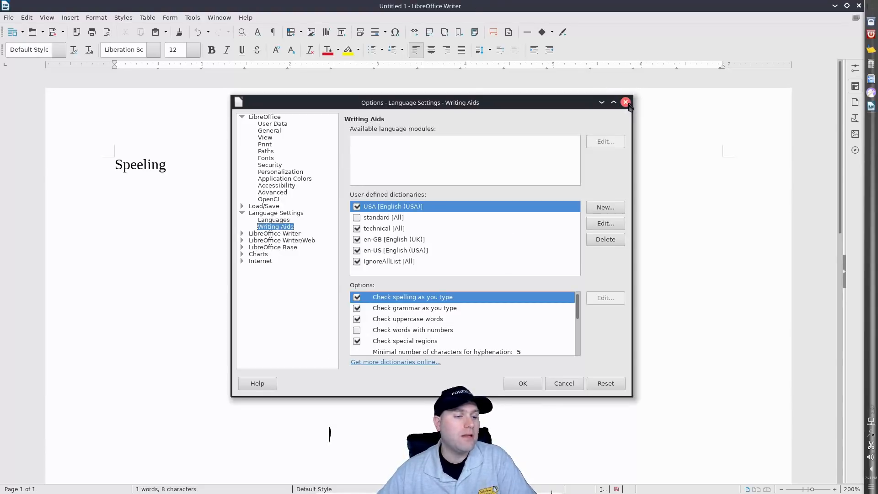
pyautogui.moveTo(546, 327)
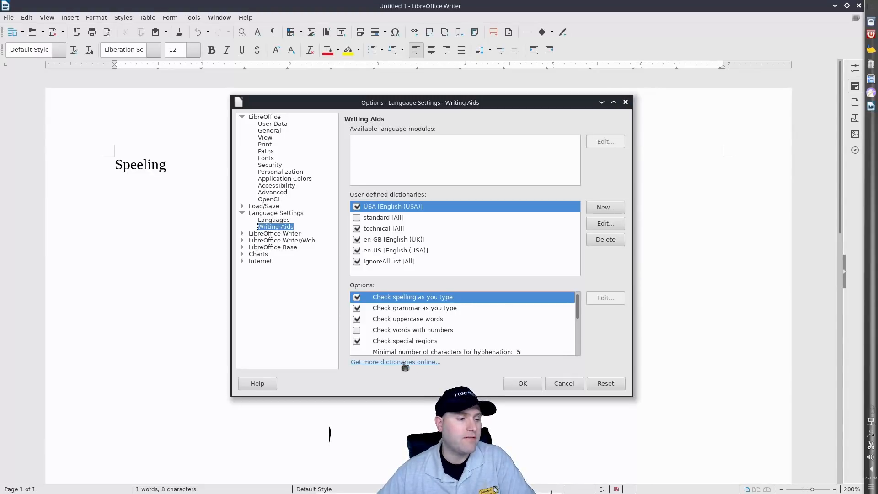
pyautogui.moveTo(455, 359)
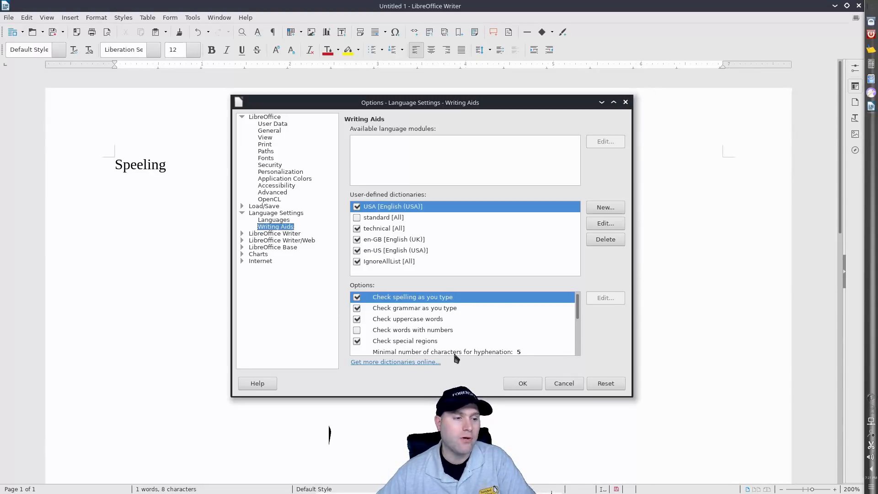
pyautogui.moveTo(485, 238)
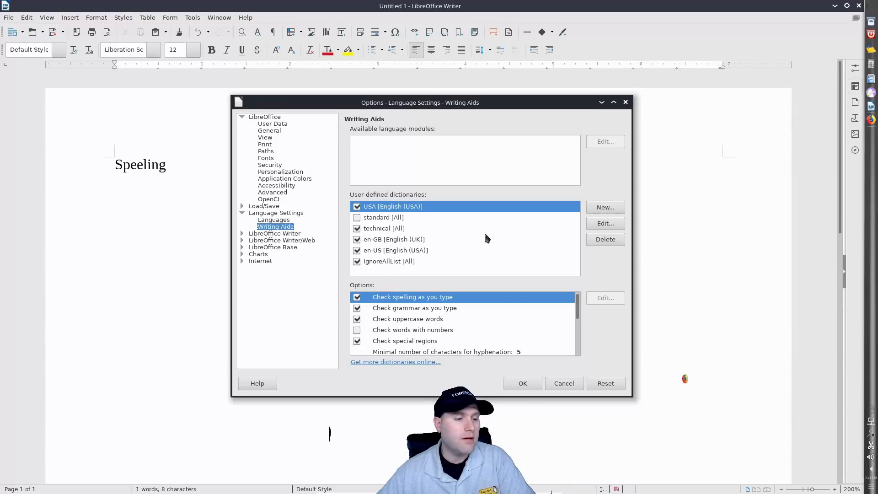
pyautogui.moveTo(620, 270)
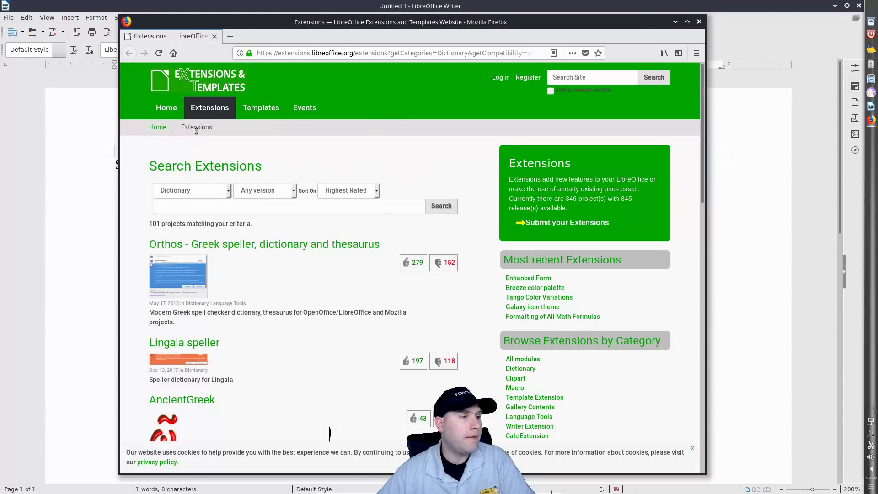
pyautogui.moveTo(264, 190)
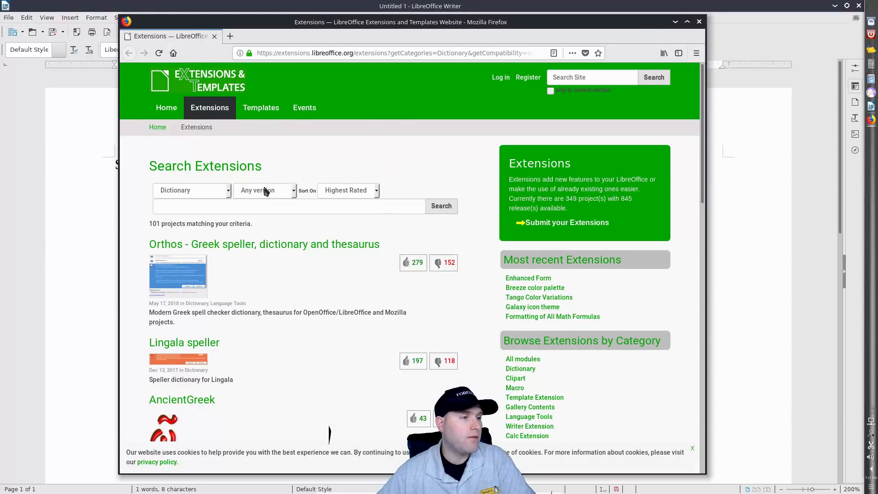
# - Filter dictionary extensions to LibreOffice 6.0 and scroll down to English Dictionaries
pyautogui.click(264, 190)
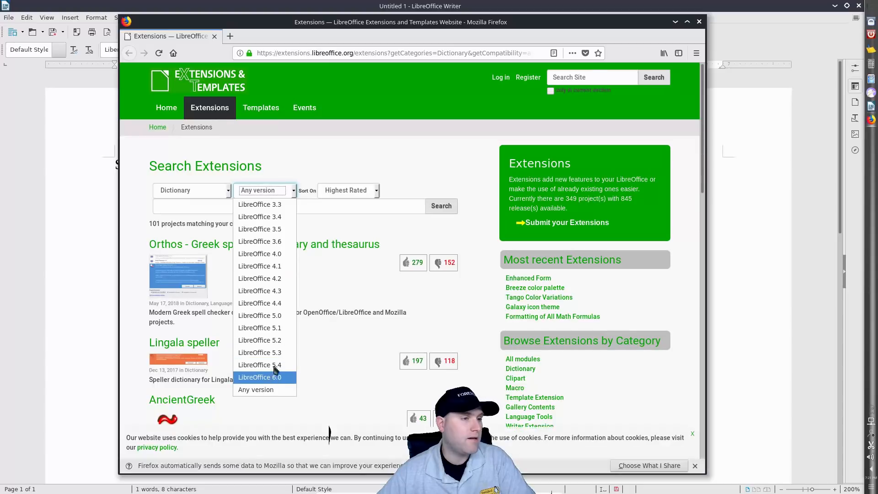
pyautogui.click(259, 377)
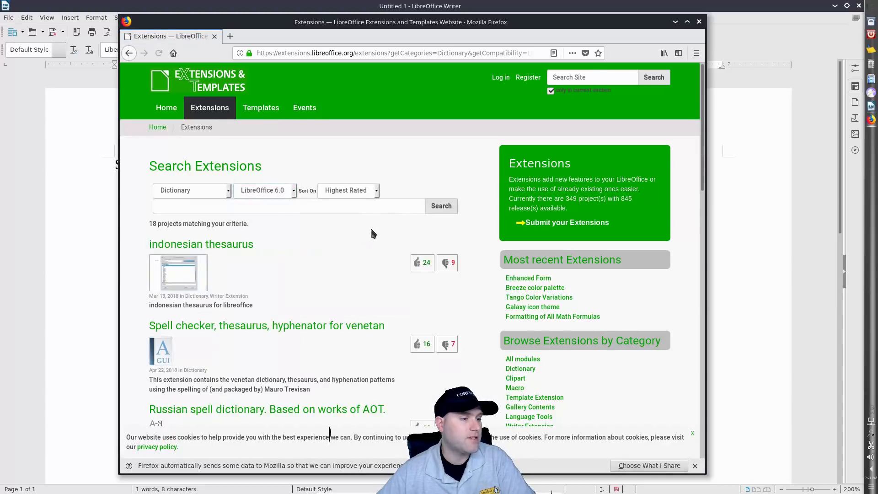
pyautogui.scroll(-3)
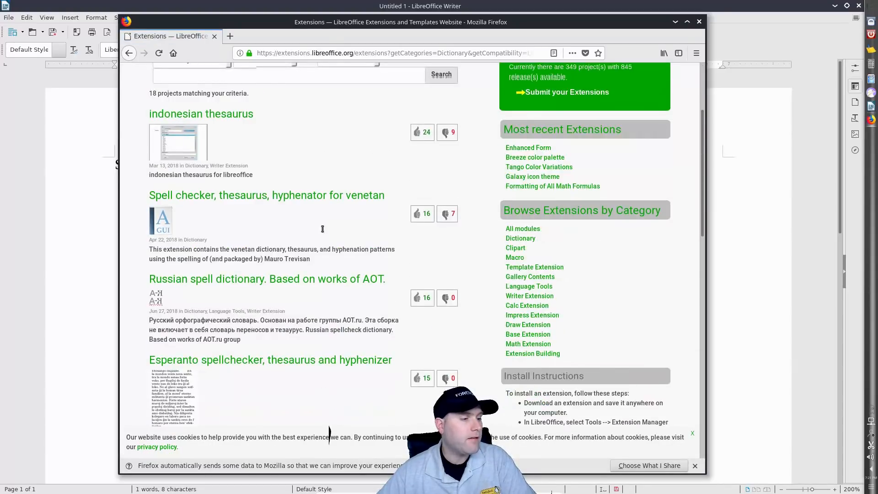
pyautogui.scroll(-3)
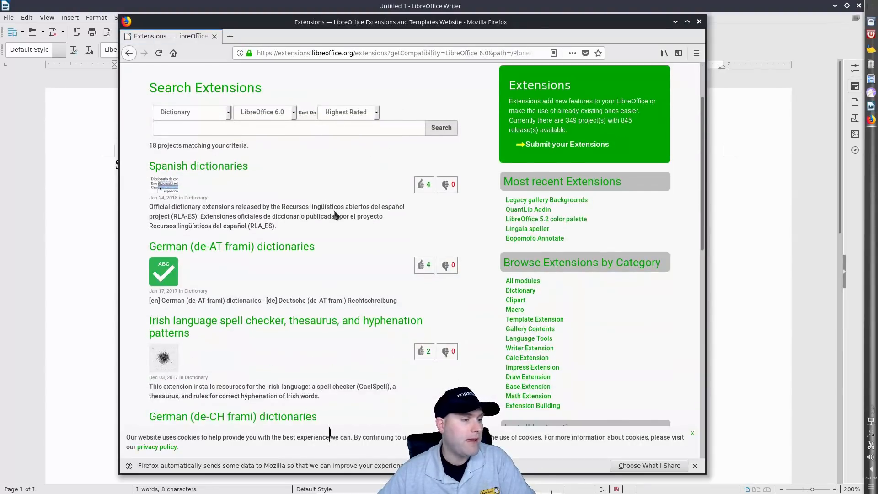
pyautogui.scroll(-3)
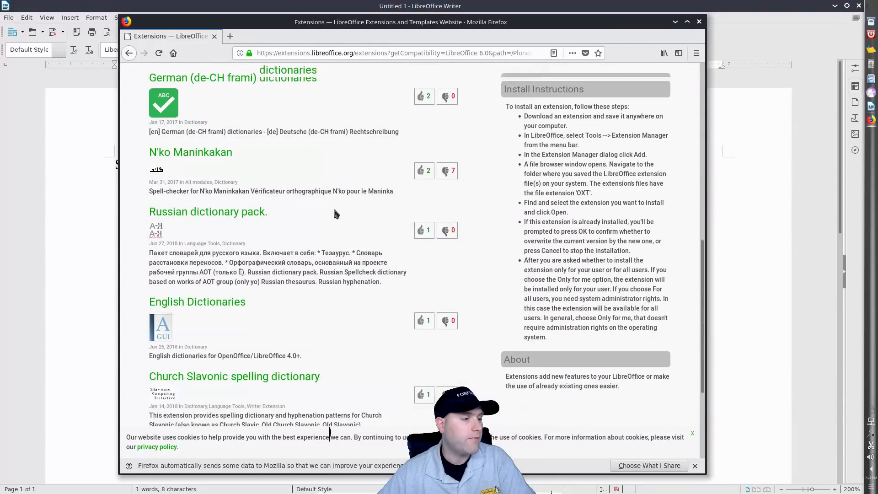
pyautogui.scroll(-3)
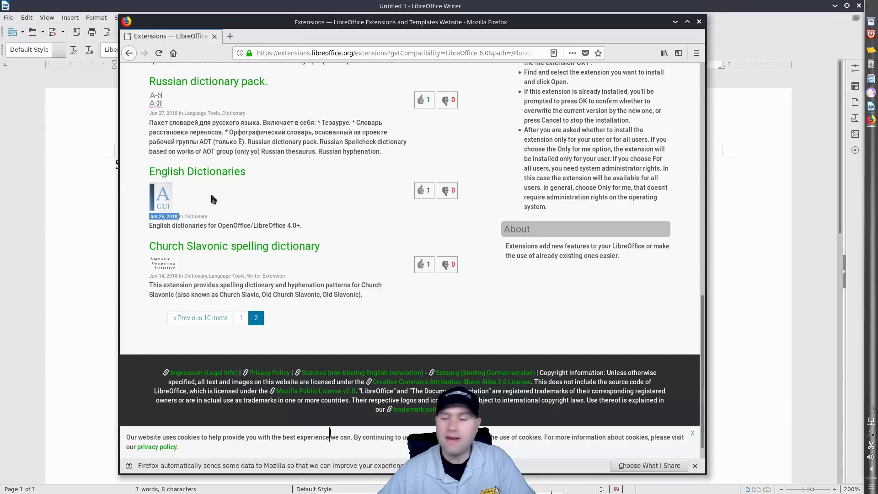
pyautogui.moveTo(241, 172)
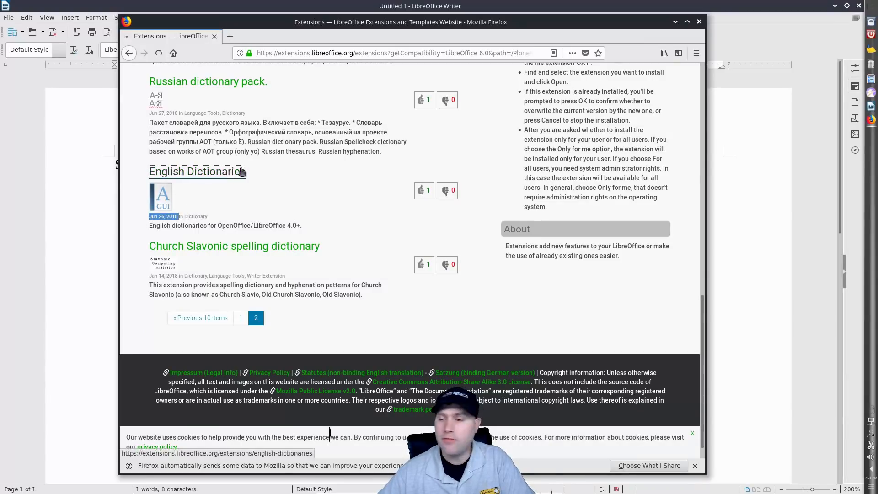
# - From the English Dictionaries page, save the current release dict-en-20180701.oxt
pyautogui.click(197, 172)
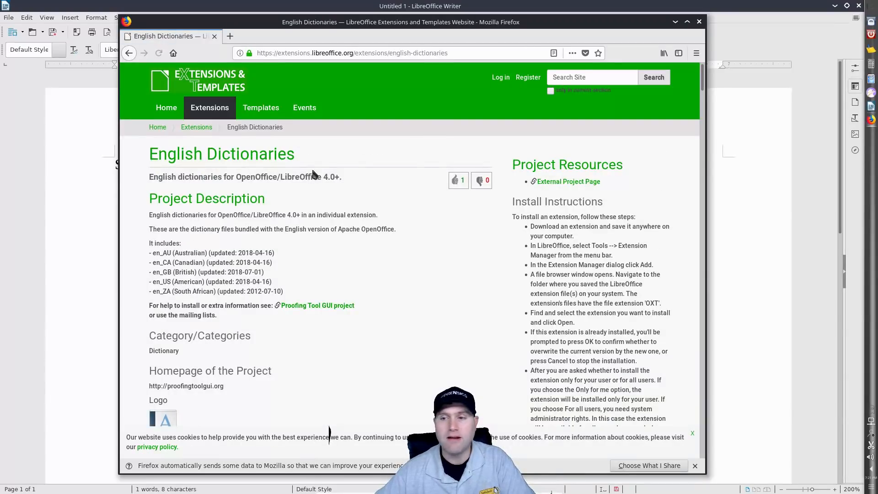
pyautogui.moveTo(432, 221)
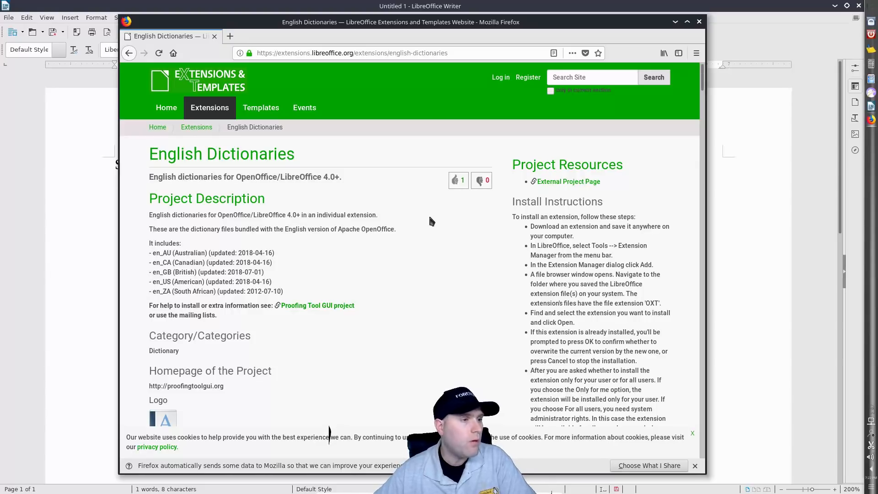
pyautogui.moveTo(162, 162)
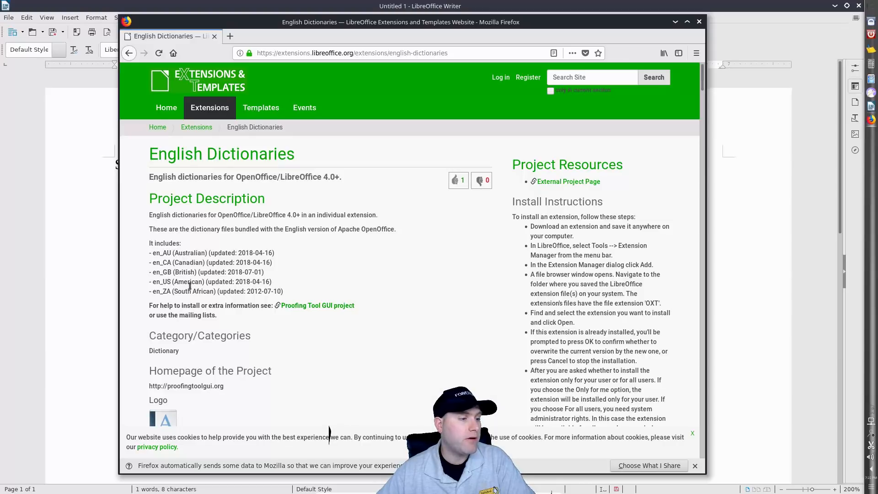
pyautogui.scroll(-3)
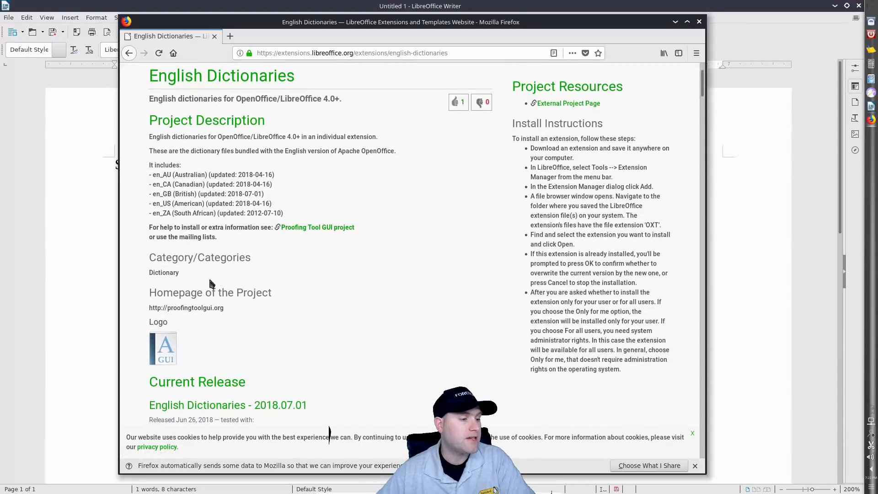
pyautogui.scroll(-3)
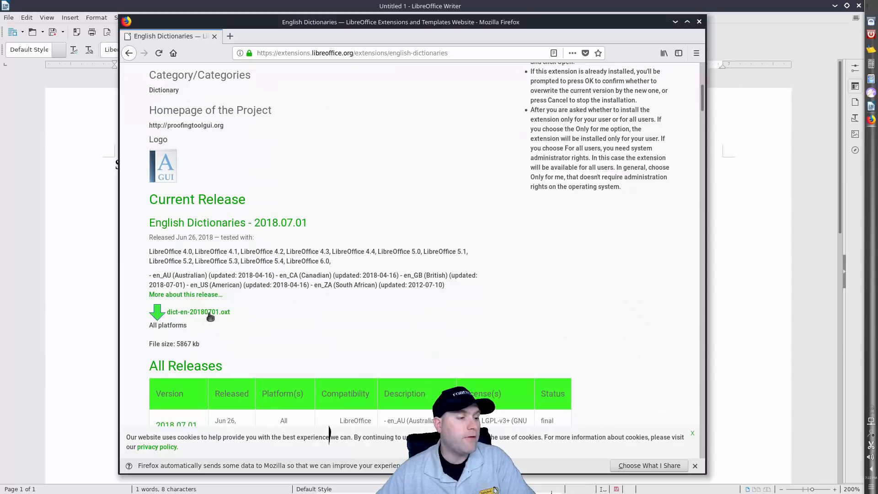
pyautogui.click(197, 312)
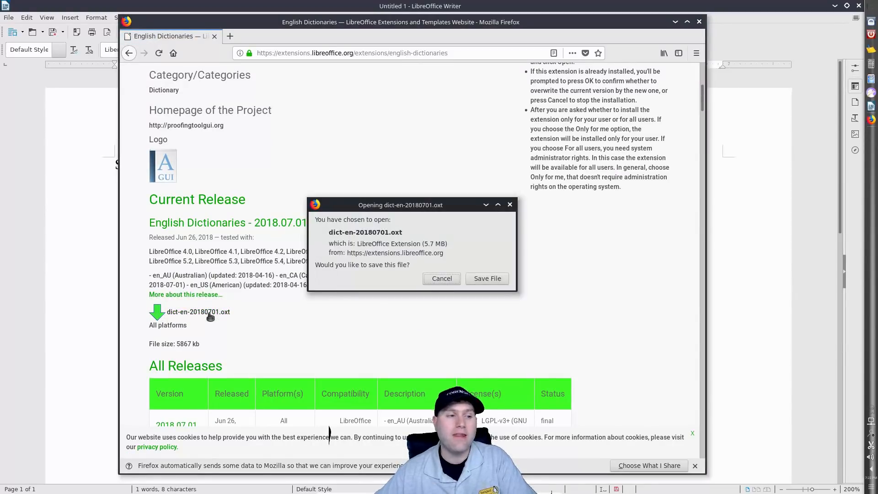
pyautogui.moveTo(487, 279)
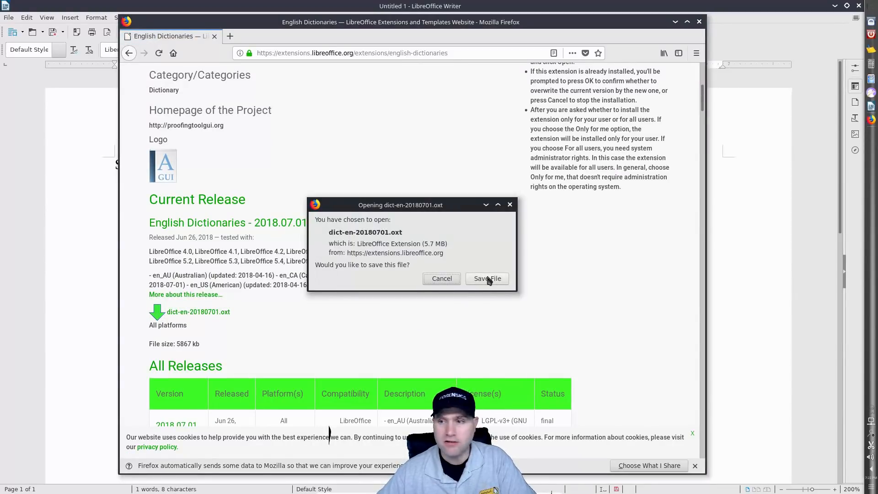
pyautogui.click(486, 278)
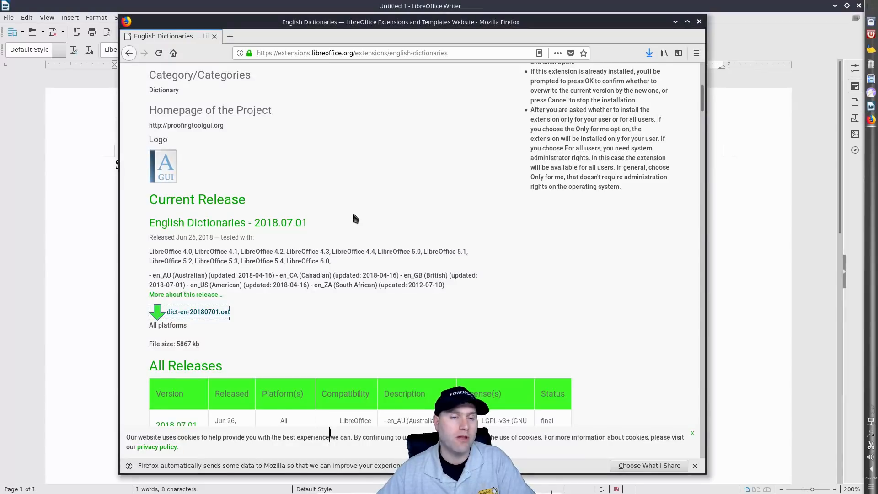
pyautogui.click(649, 52)
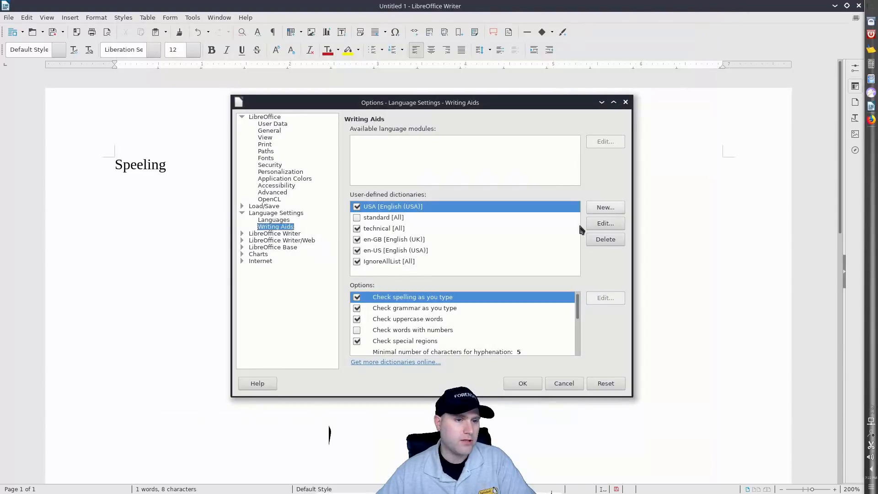
# - Close Options and add dict-en-20180701.oxt from Downloads via the Extension Manager
pyautogui.click(521, 383)
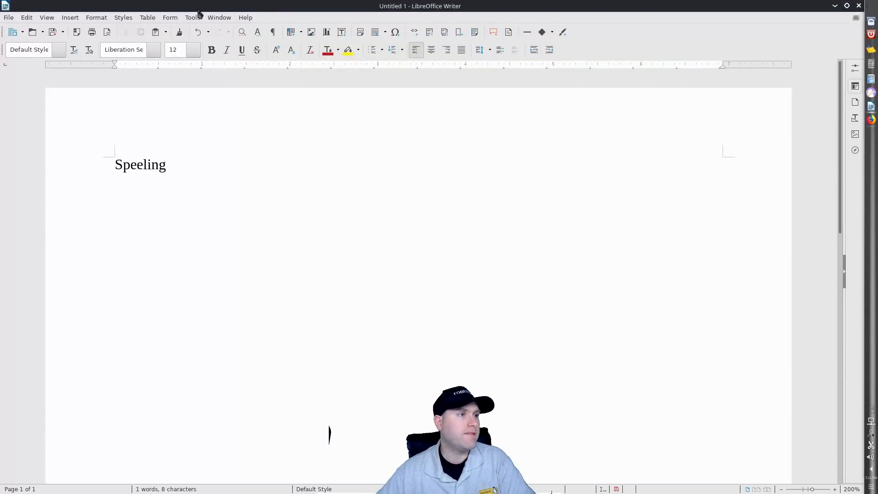
pyautogui.click(192, 17)
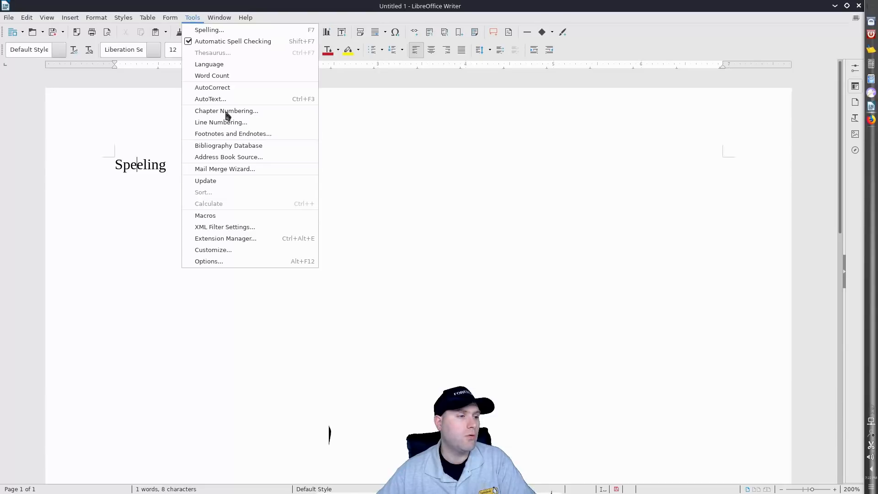
pyautogui.moveTo(225, 238)
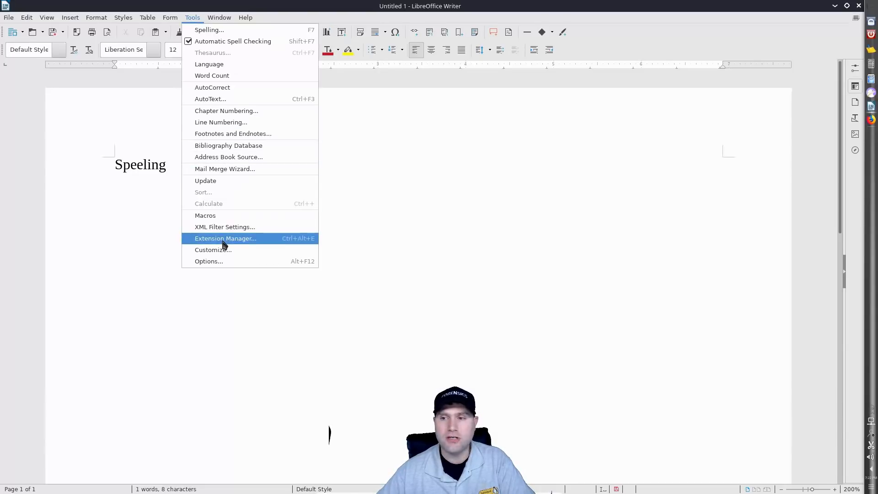
pyautogui.click(225, 238)
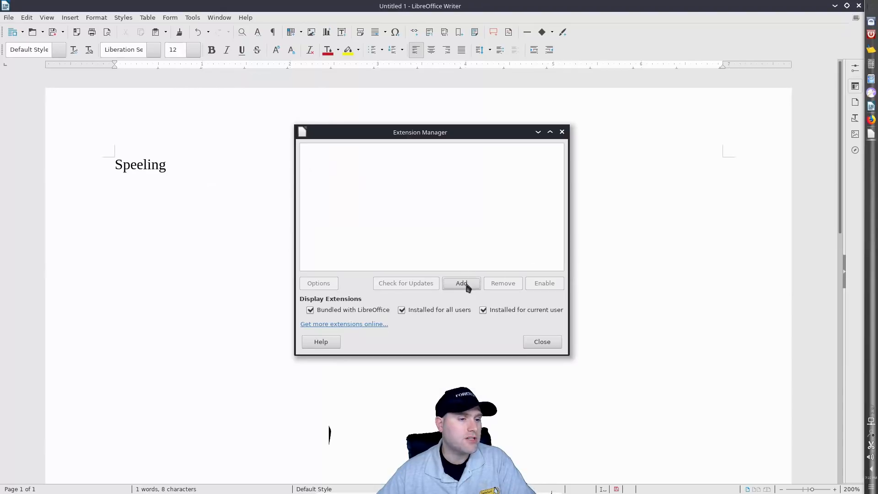
pyautogui.click(461, 282)
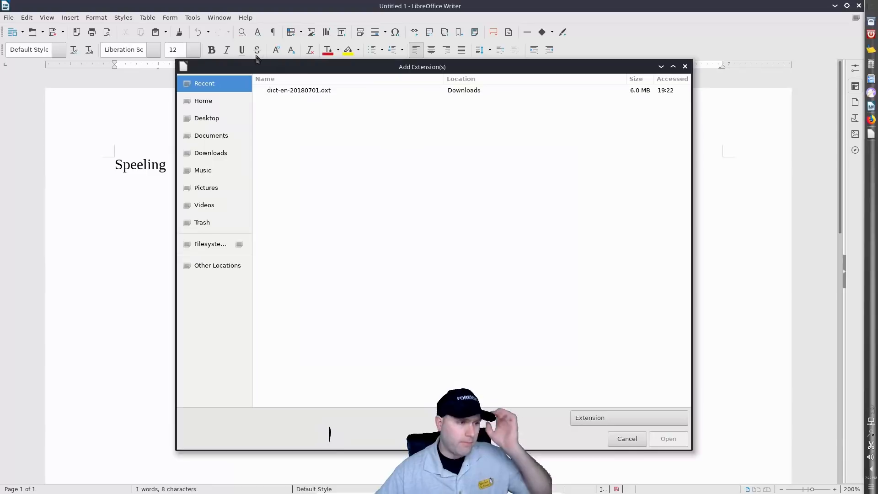
pyautogui.click(210, 152)
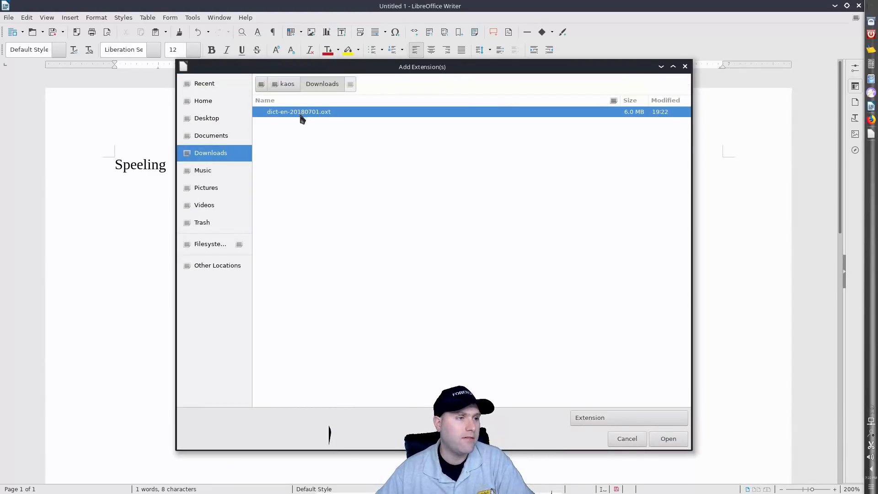
pyautogui.click(668, 439)
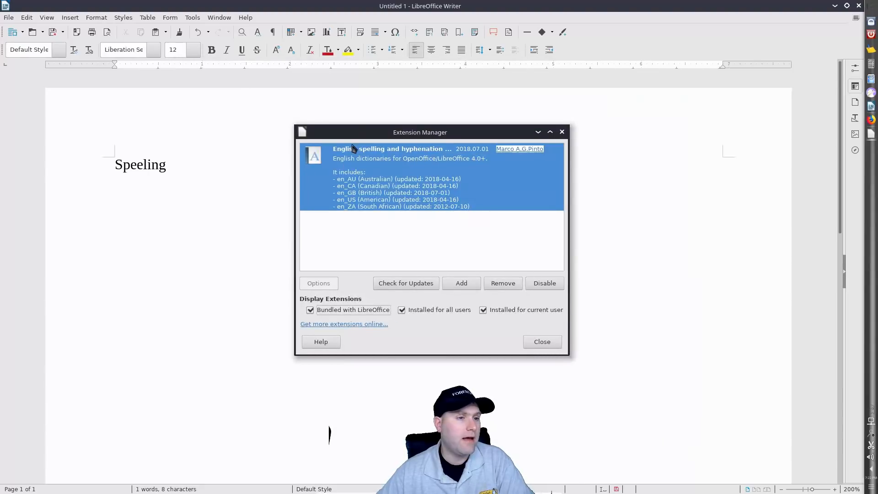
pyautogui.moveTo(387, 162)
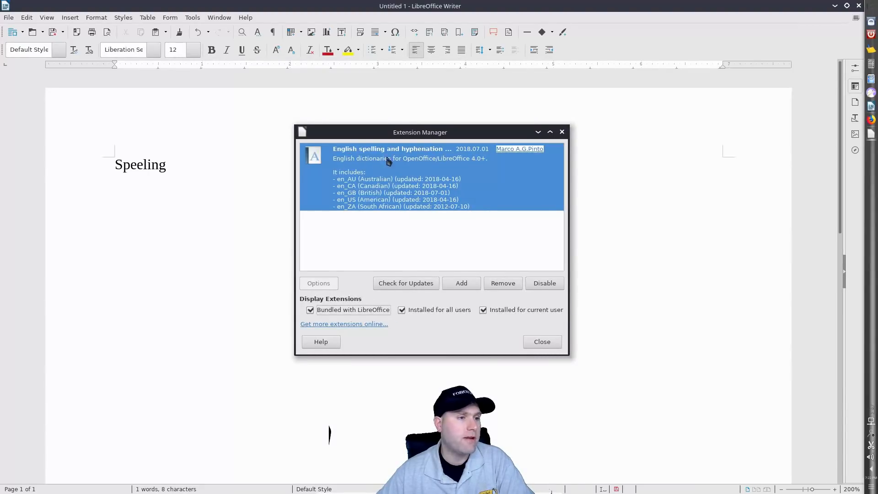
pyautogui.moveTo(398, 192)
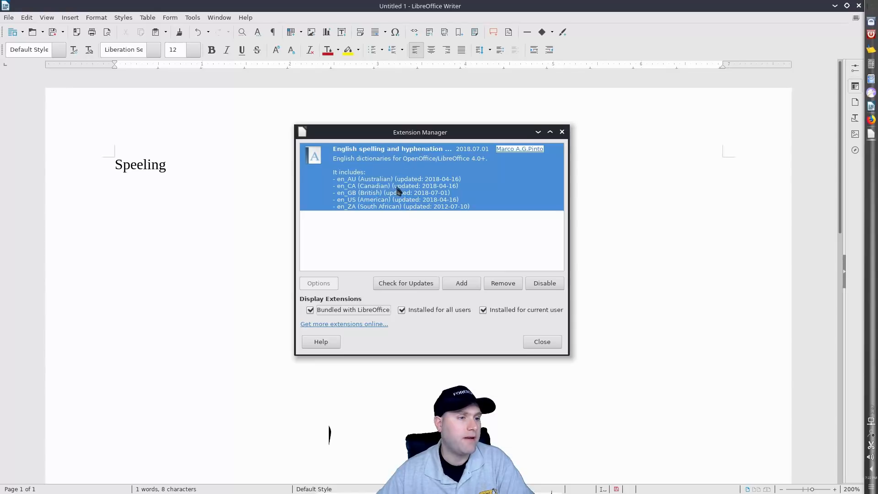
# - Close the Extension Manager and restart LibreOffice so the dictionary takes effect
pyautogui.click(541, 342)
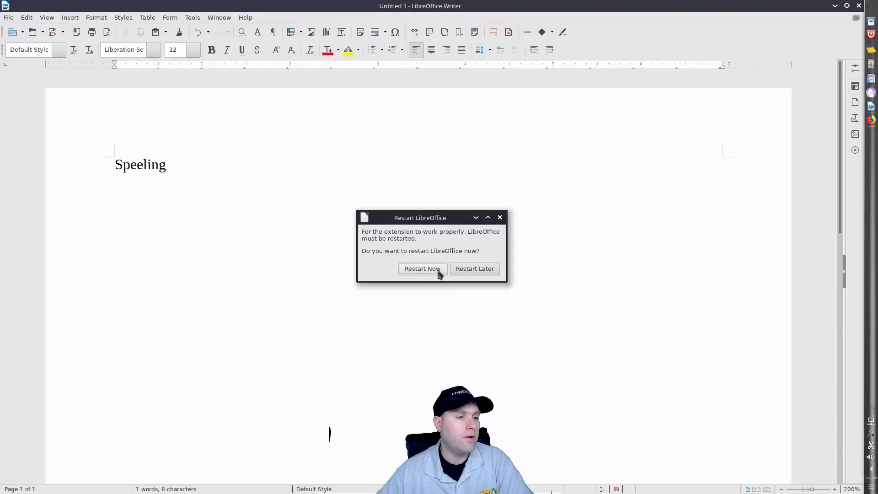
pyautogui.click(422, 268)
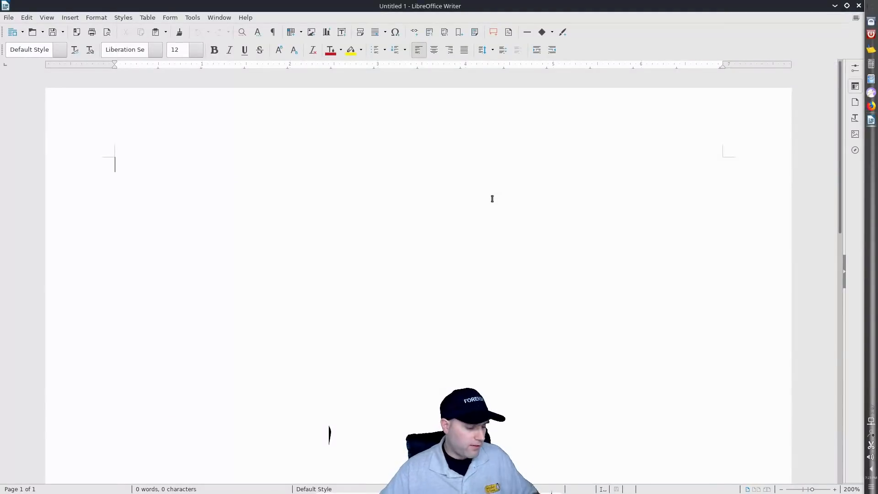
pyautogui.write('Speeling')
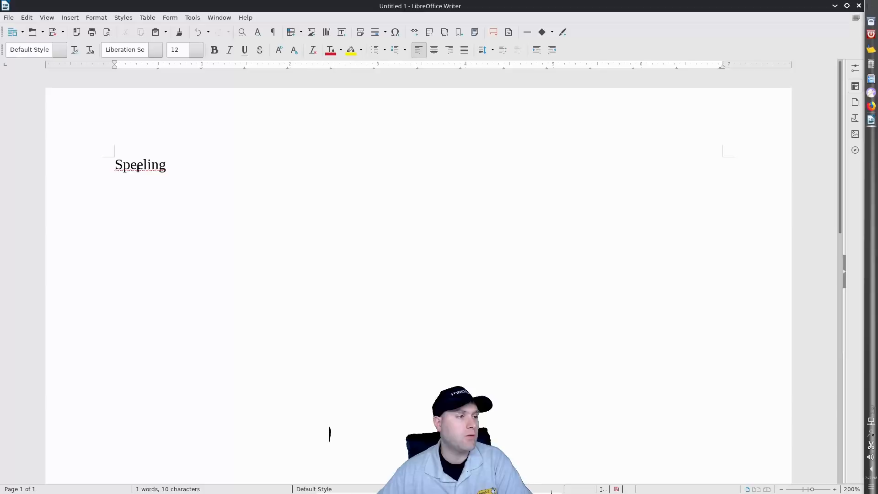
pyautogui.rightClick(140, 164)
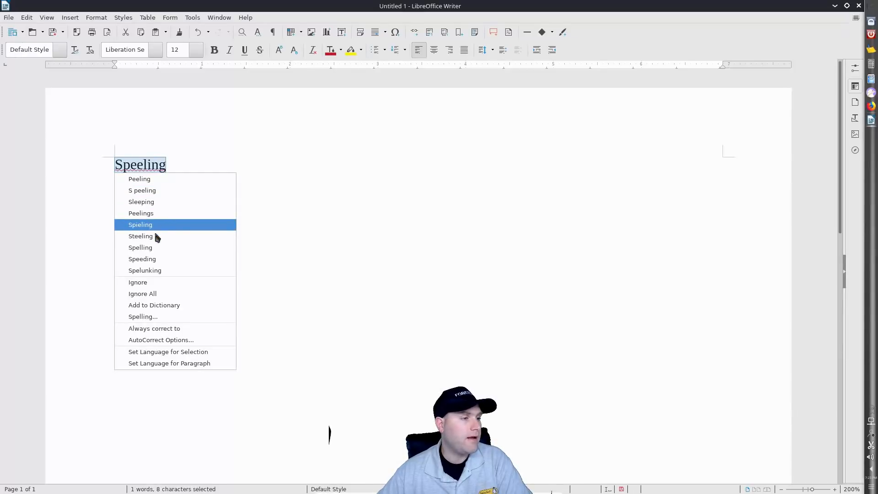
pyautogui.click(140, 247)
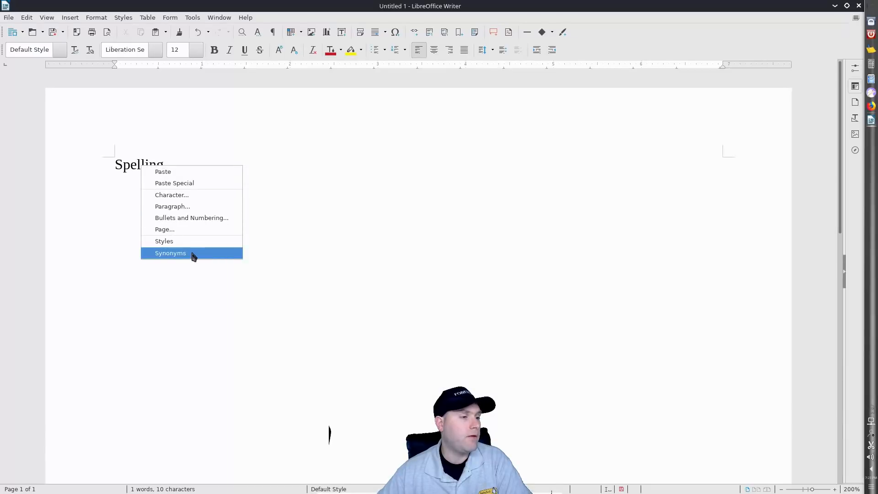
pyautogui.moveTo(200, 146)
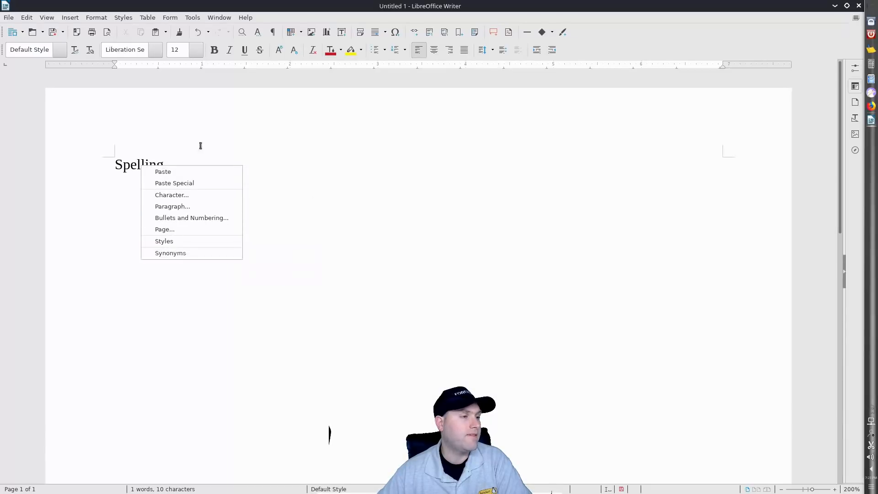
pyautogui.click(492, 347)
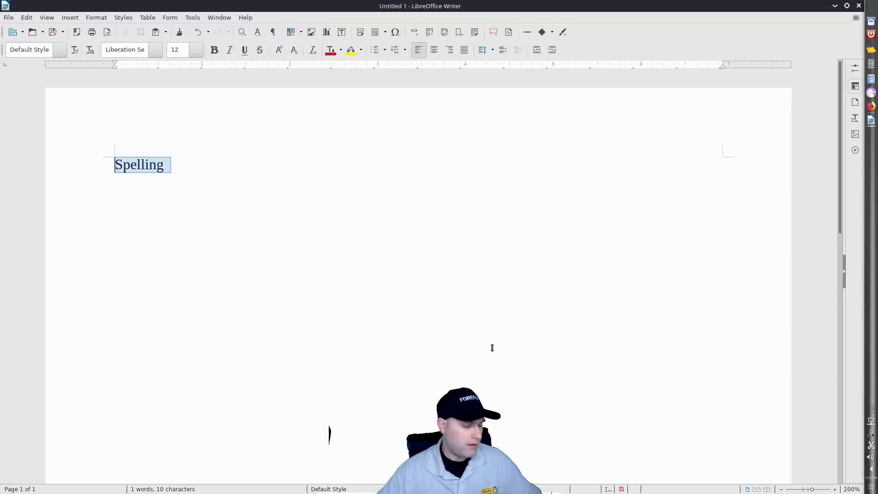
# - Replace 'Spelling' with 'According' and view synonyms such as Reported and Accordant
pyautogui.write('According')
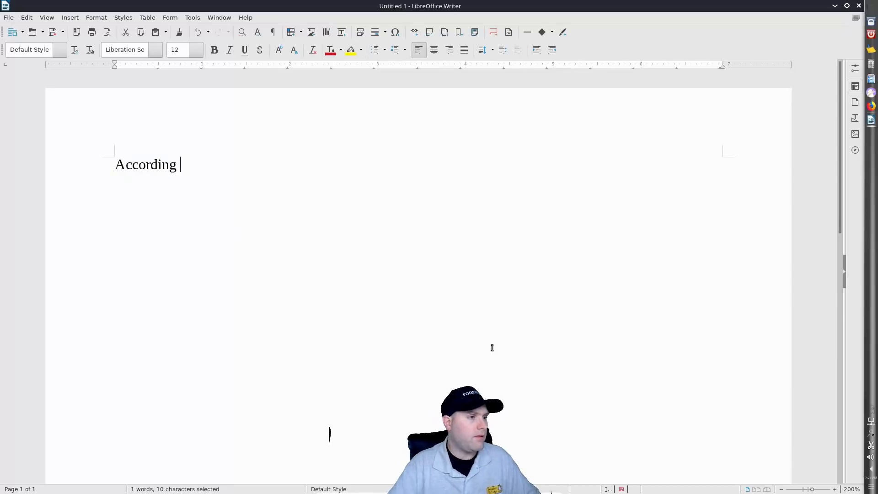
pyautogui.rightClick(162, 167)
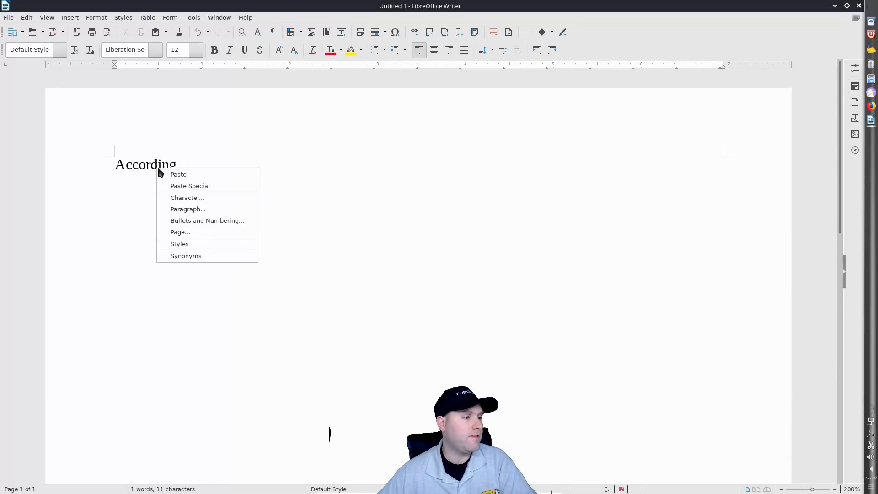
pyautogui.moveTo(186, 255)
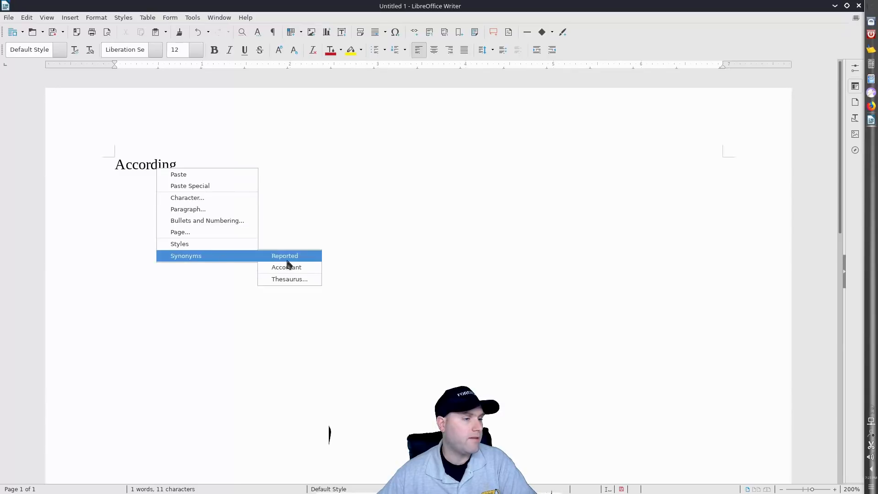
pyautogui.moveTo(286, 267)
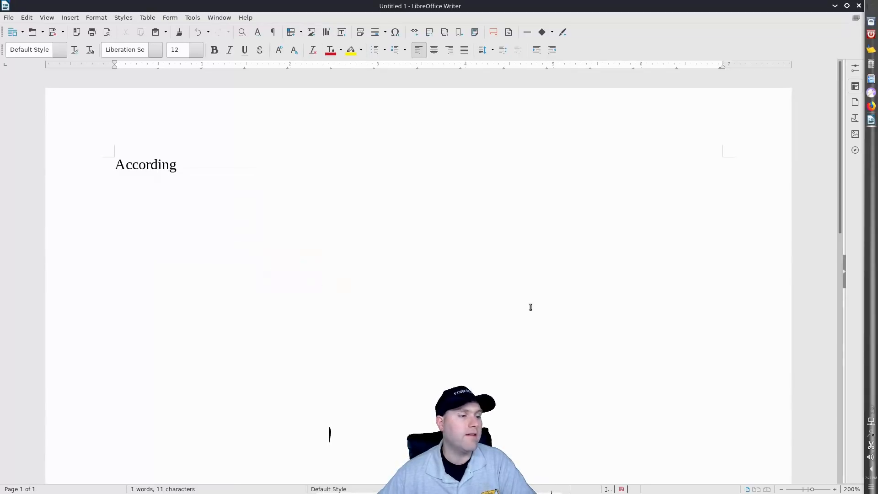
pyautogui.moveTo(397, 177)
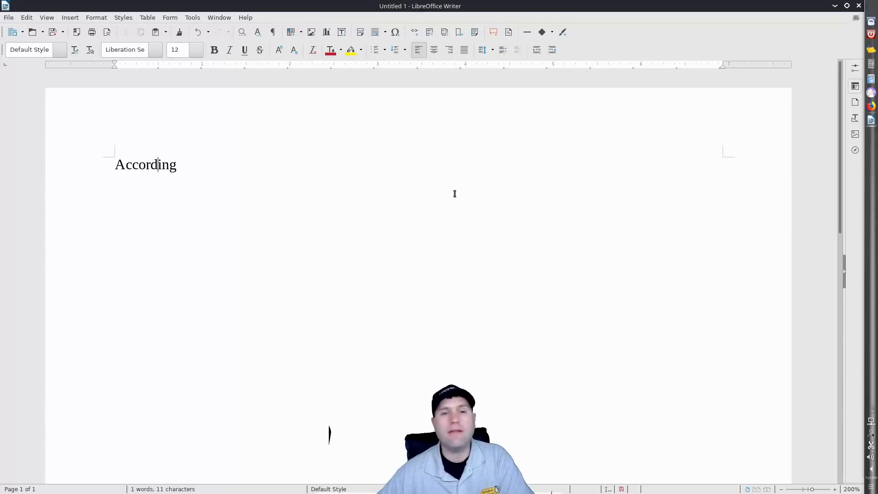
pyautogui.moveTo(458, 206)
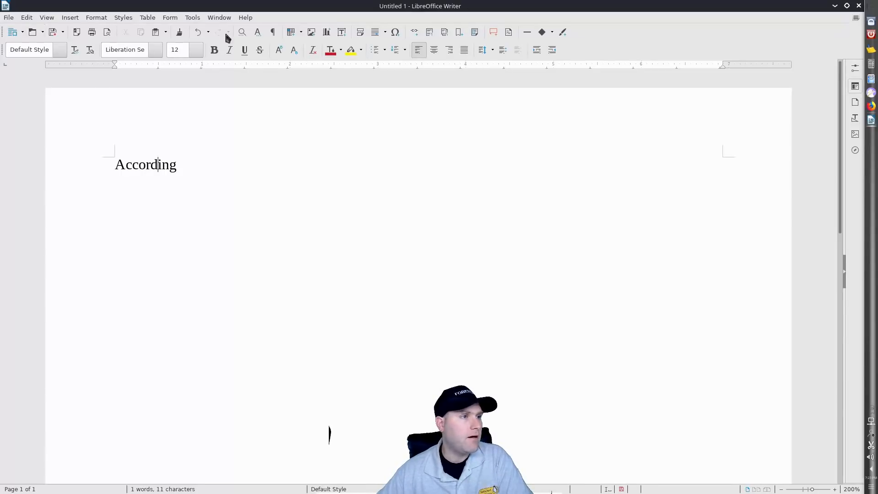
pyautogui.moveTo(511, 66)
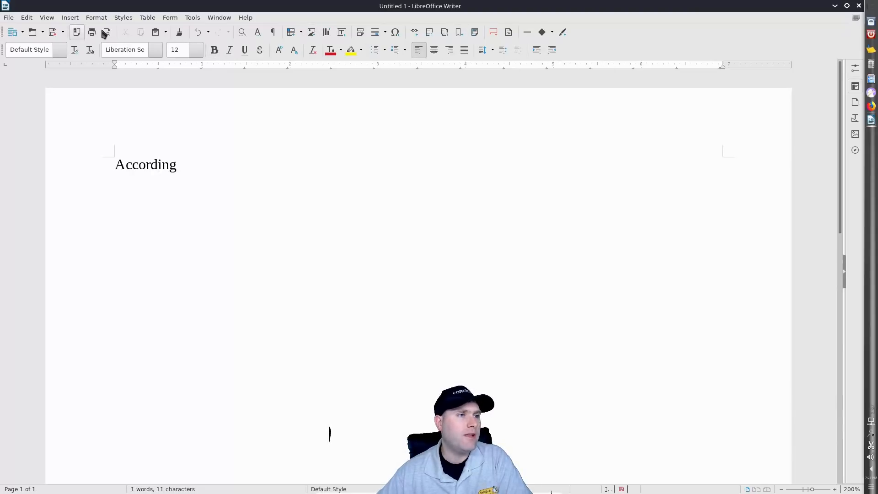
pyautogui.moveTo(141, 32)
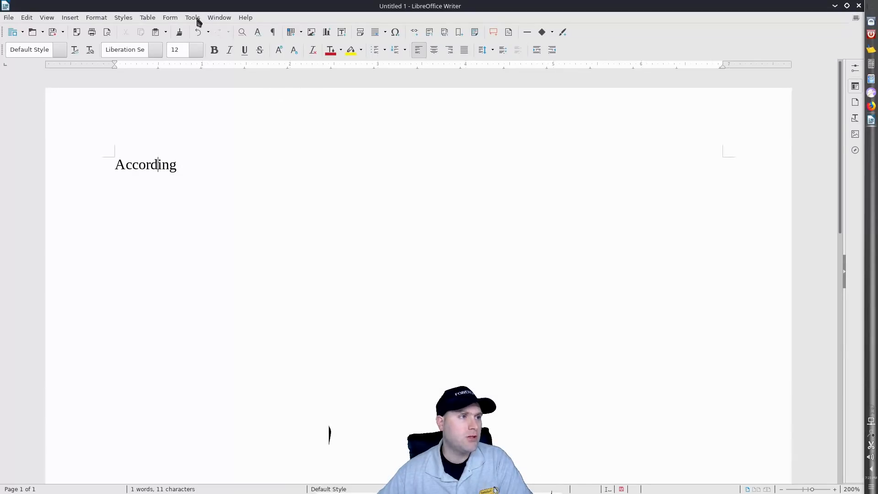
# - Set the icon style to Breeze Dark under Options > View and confirm
pyautogui.click(192, 18)
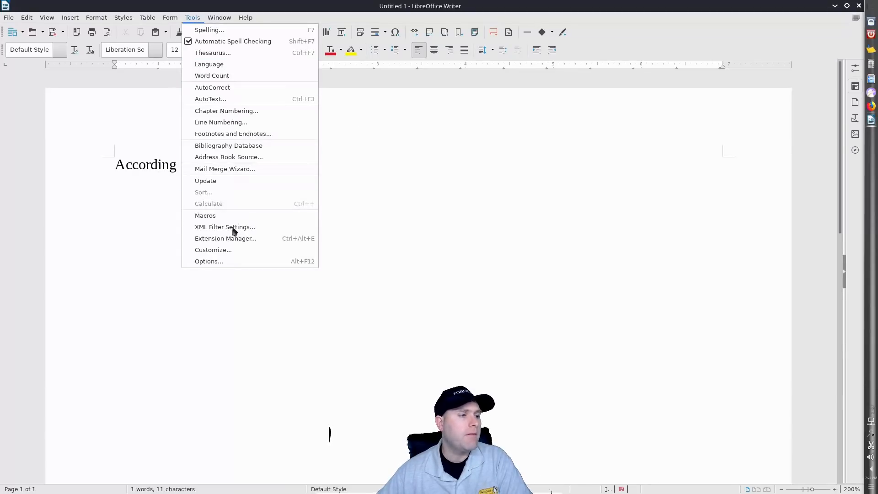
pyautogui.click(209, 262)
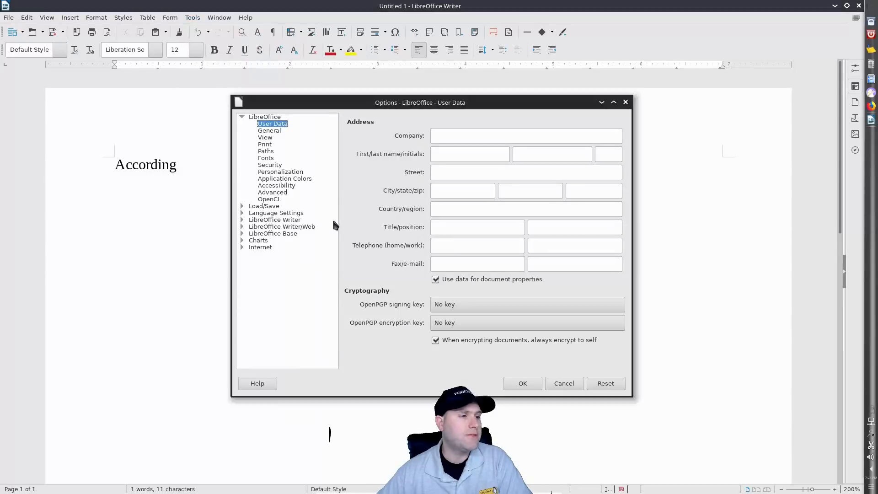
pyautogui.click(265, 137)
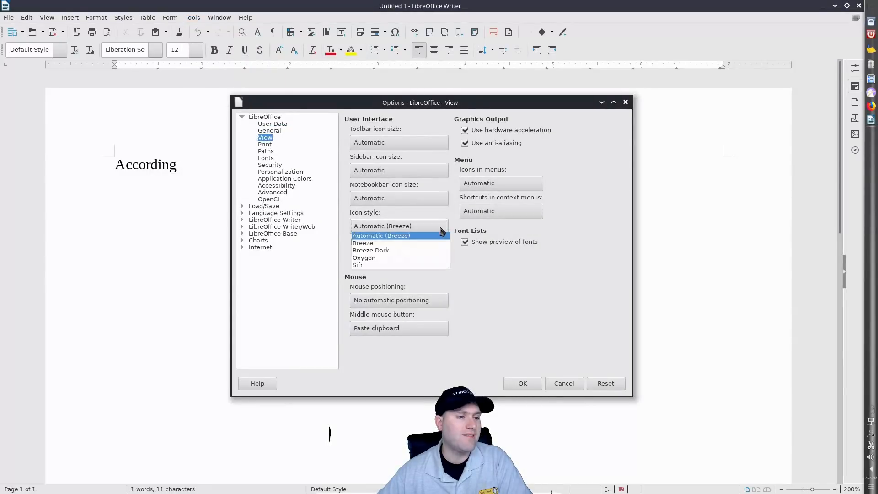
pyautogui.click(370, 250)
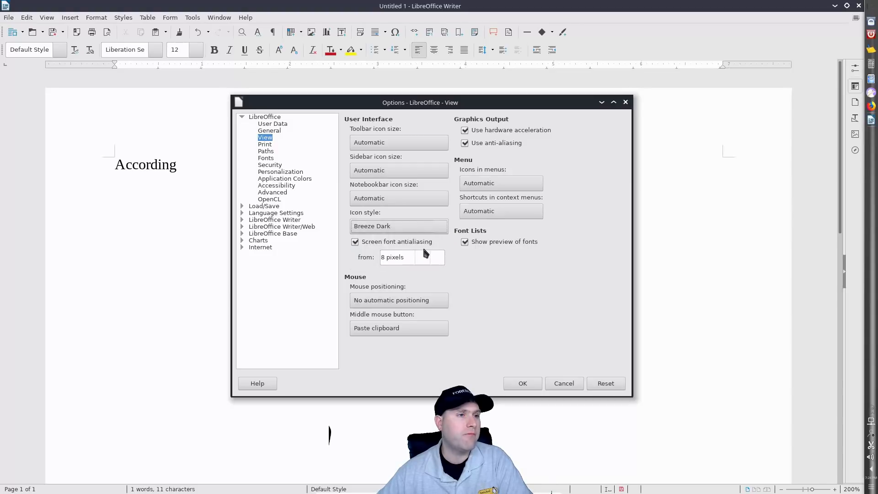
pyautogui.moveTo(522, 354)
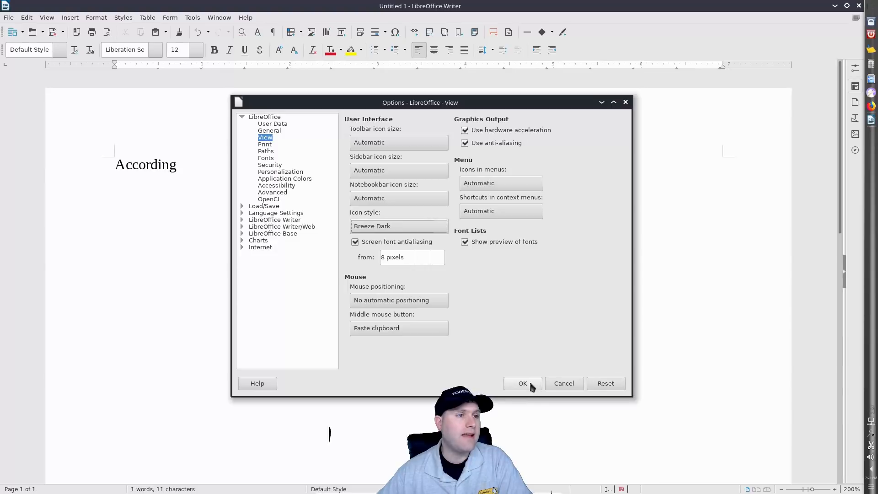
pyautogui.click(522, 383)
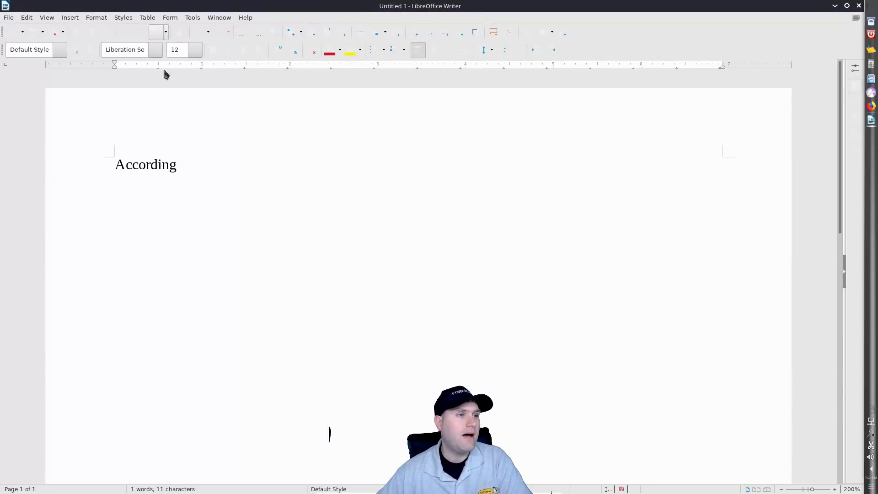
pyautogui.moveTo(399, 224)
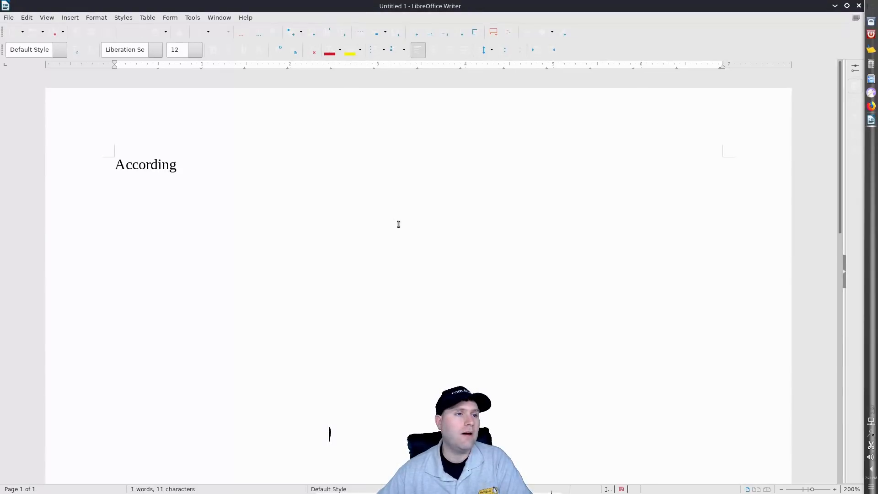
# - Reopen Options and switch the icon style from Breeze Dark to Oxygen
pyautogui.click(158, 165)
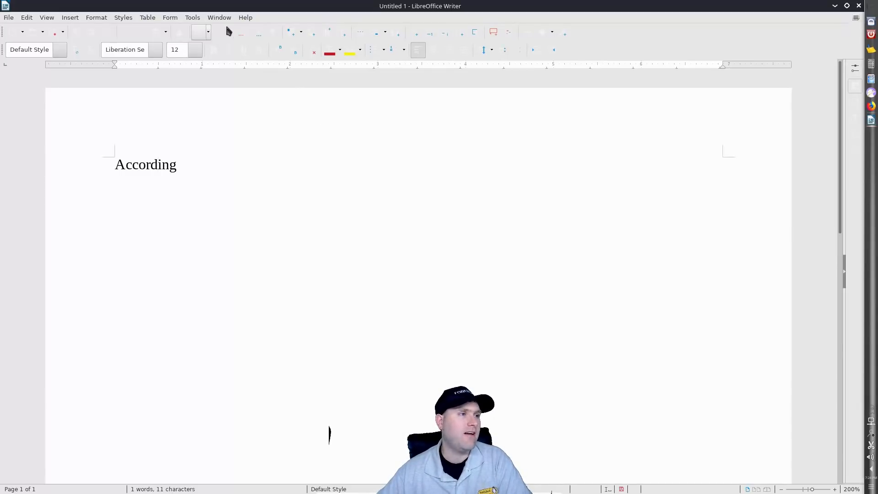
pyautogui.moveTo(851, 60)
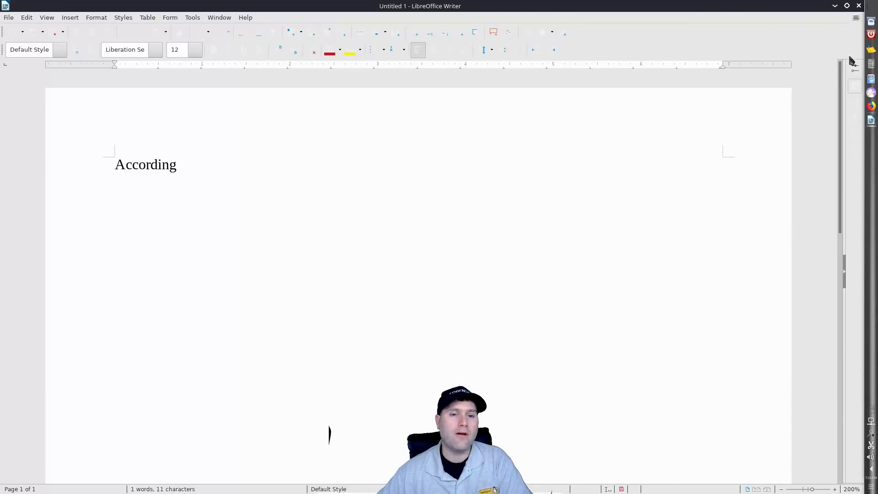
pyautogui.click(192, 17)
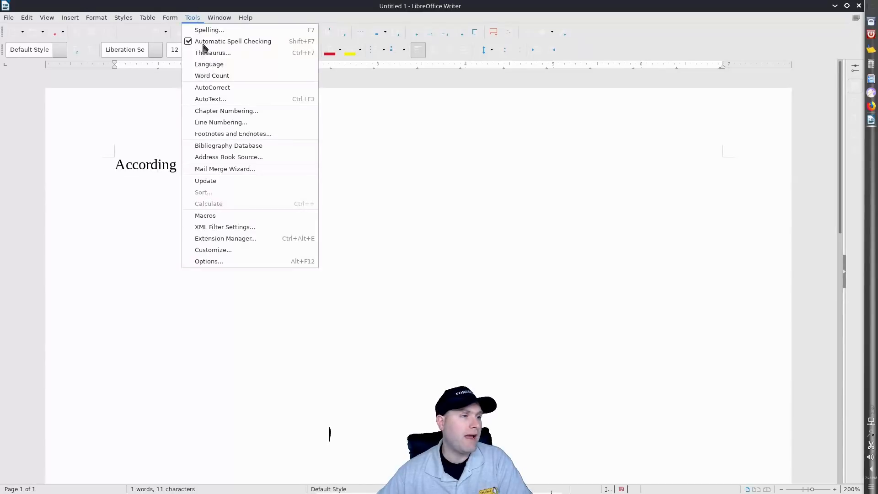
pyautogui.click(209, 261)
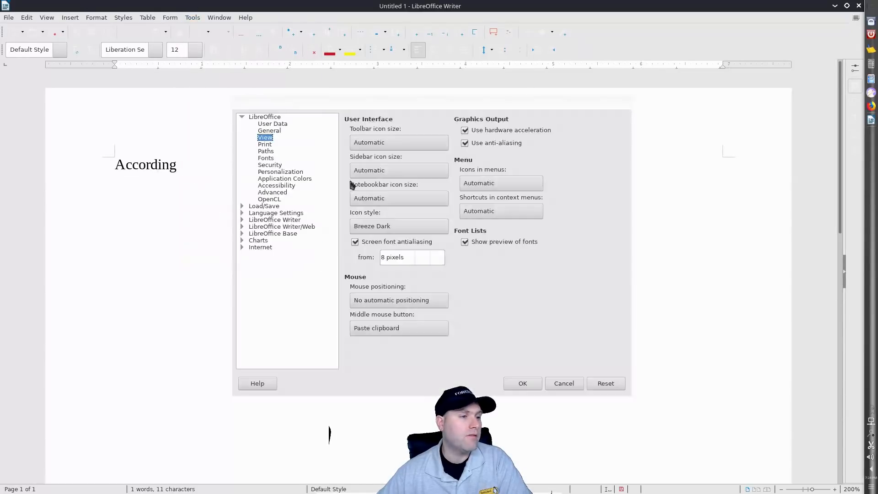
pyautogui.click(399, 226)
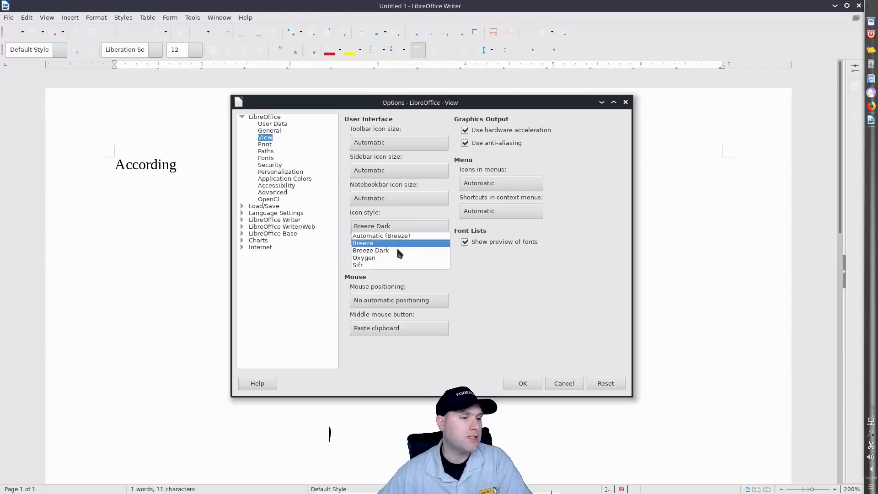
pyautogui.click(522, 383)
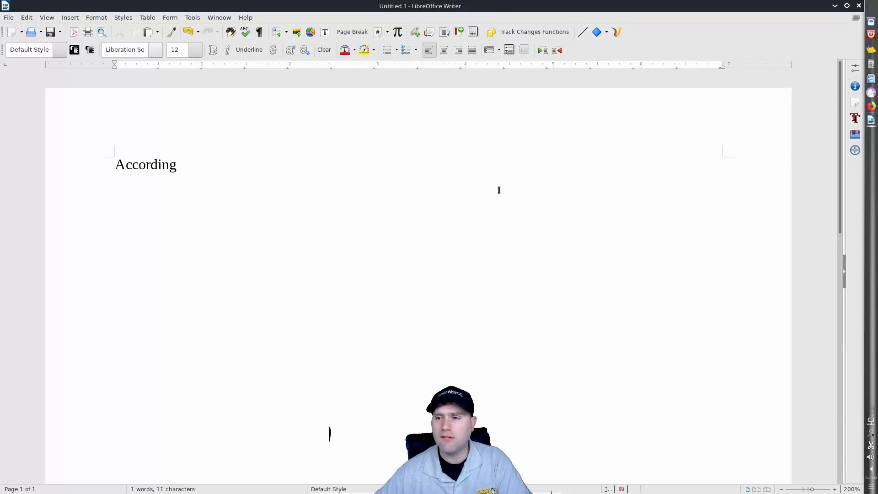
pyautogui.moveTo(251, 18)
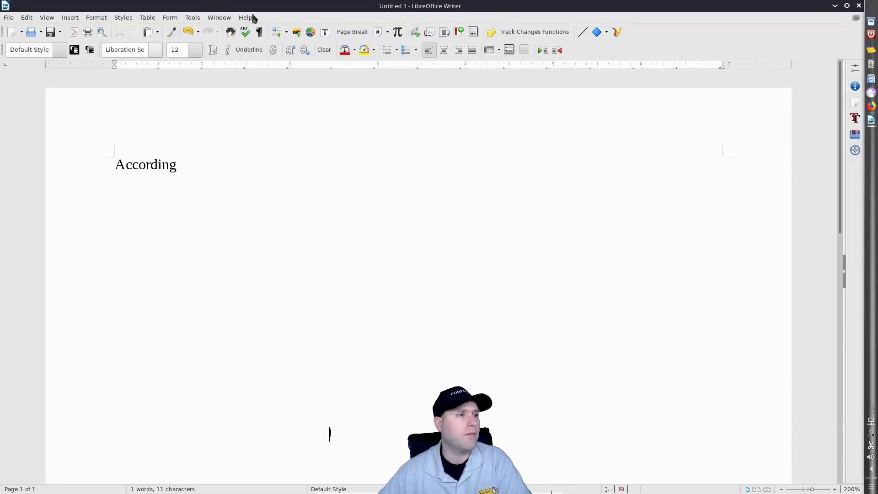
pyautogui.click(192, 18)
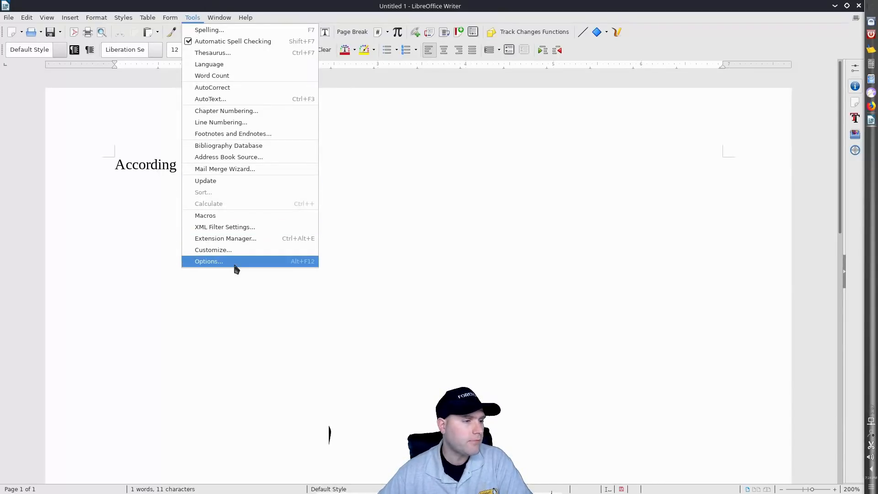
# - Choose Sifr as the icon style in Options > View and confirm
pyautogui.click(209, 262)
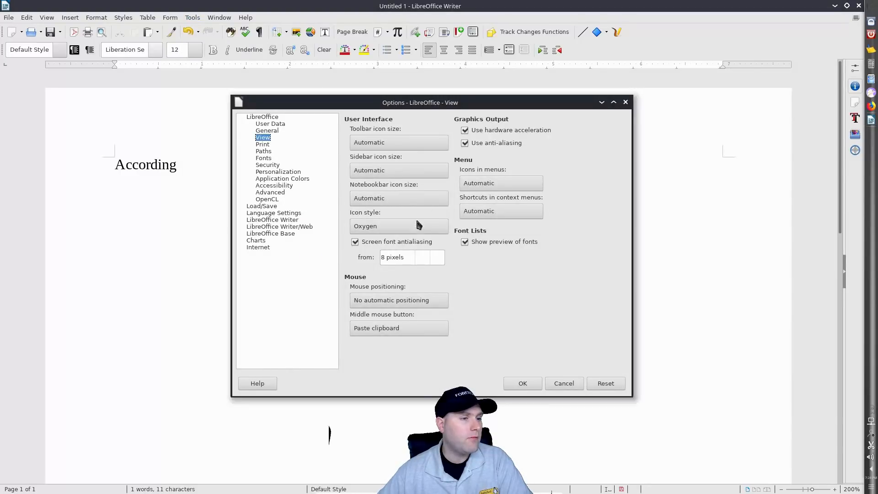
pyautogui.click(399, 225)
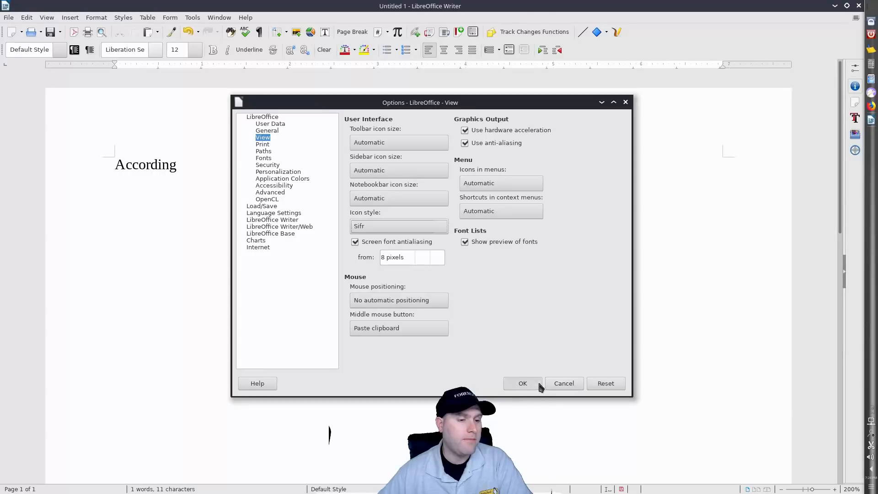
pyautogui.click(522, 383)
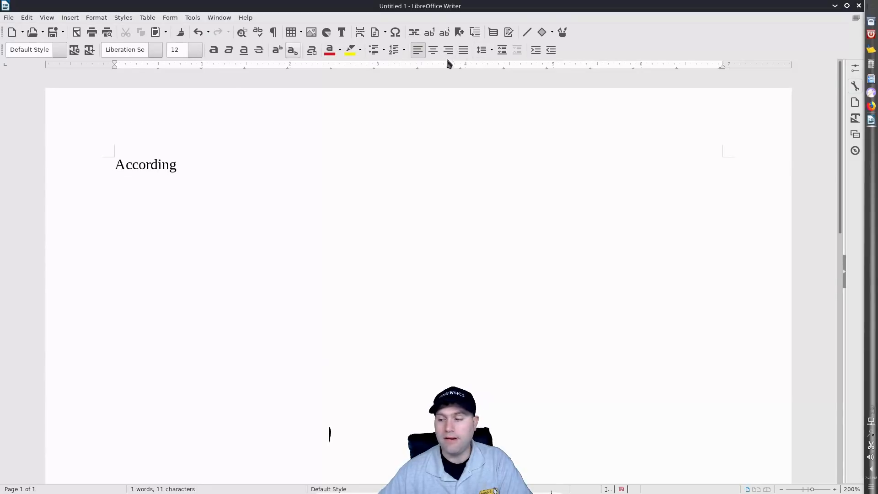
pyautogui.moveTo(357, 117)
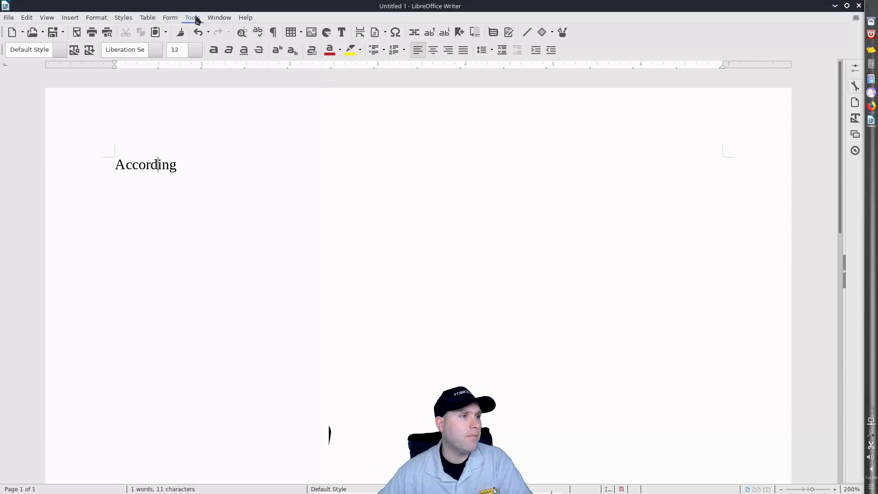
# - Pick Breeze from the Icon style list in Options > View and apply it
pyautogui.click(193, 17)
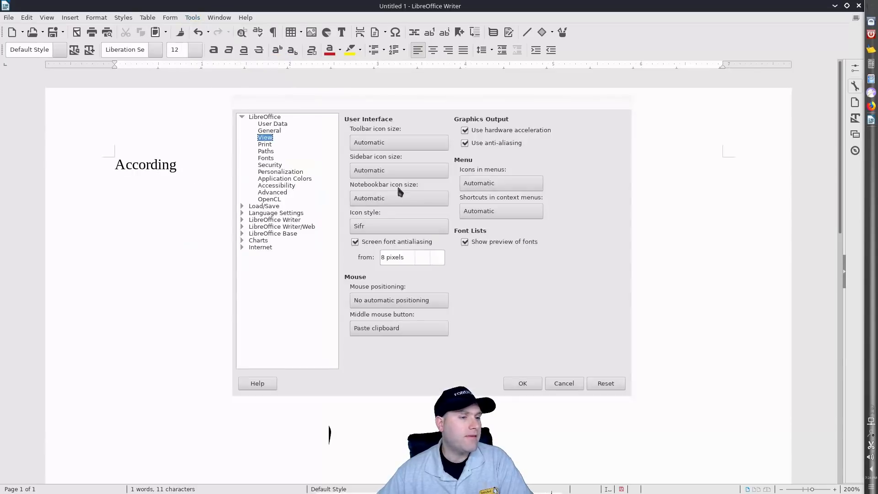
pyautogui.click(399, 225)
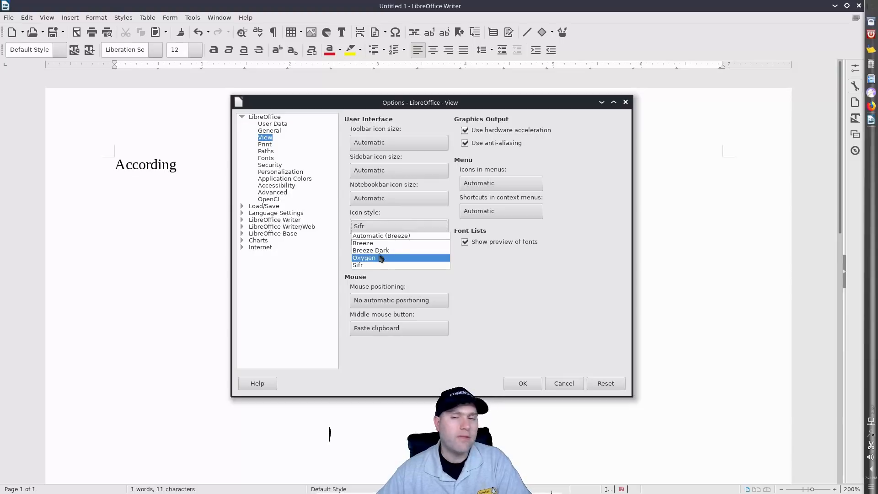
pyautogui.moveTo(392, 261)
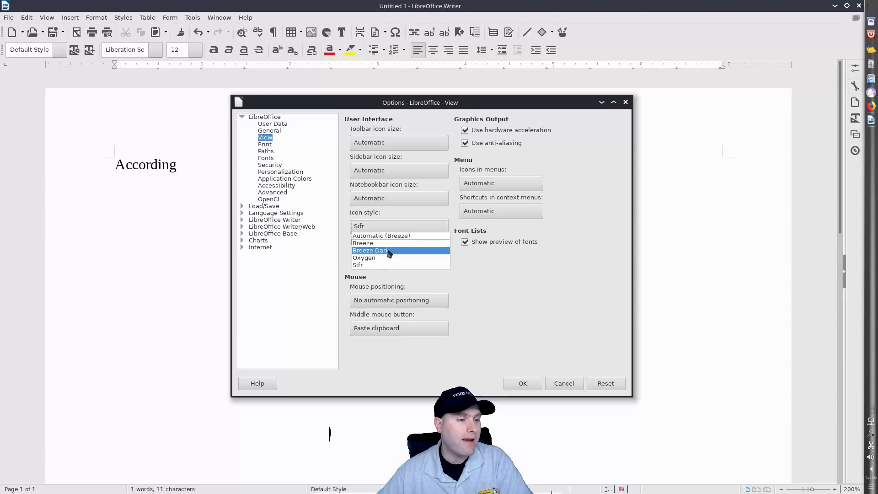
pyautogui.click(363, 242)
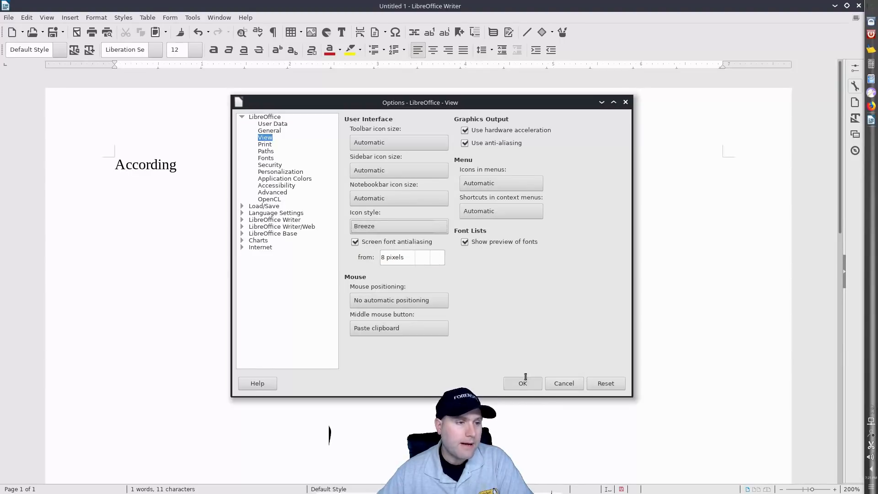
pyautogui.click(522, 383)
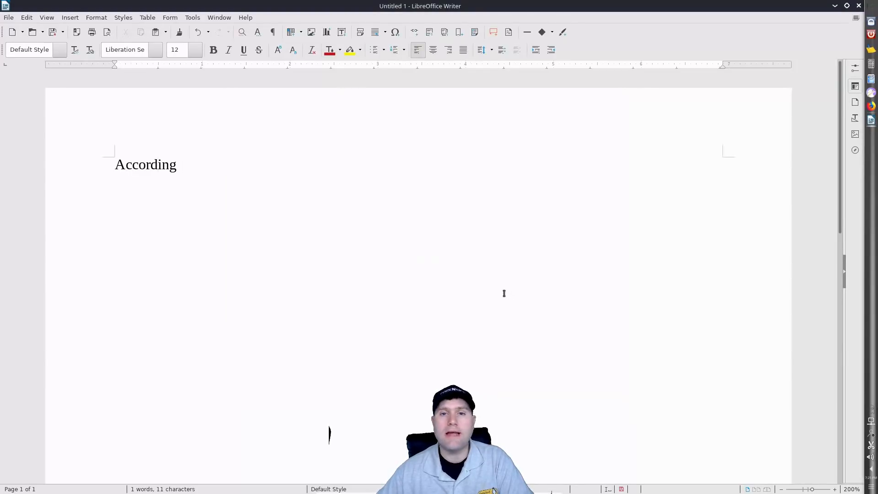
pyautogui.moveTo(759, 406)
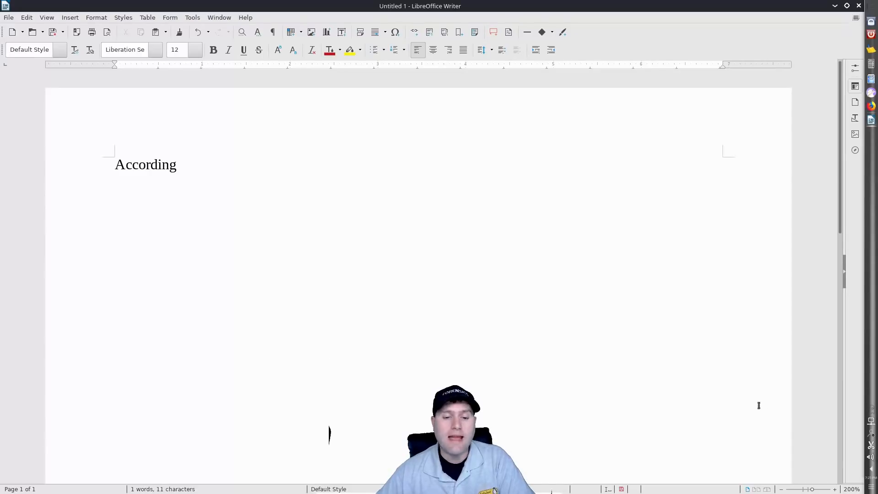
pyautogui.click(870, 441)
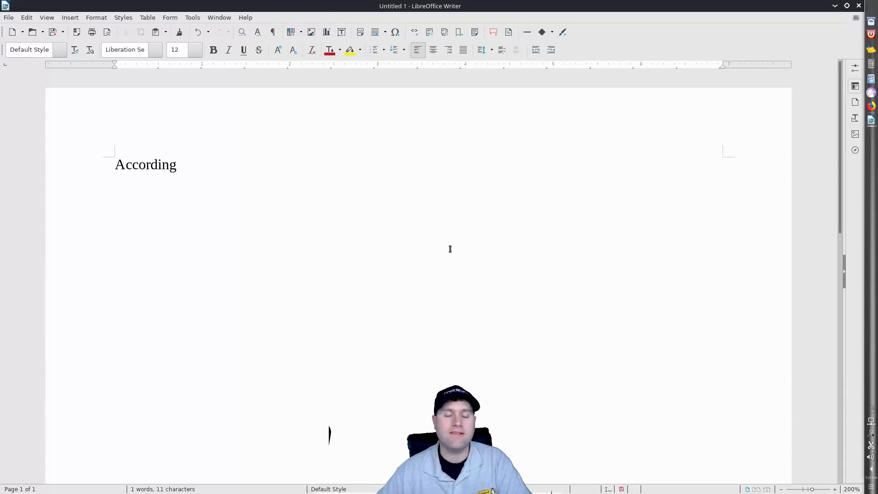
pyautogui.moveTo(467, 260)
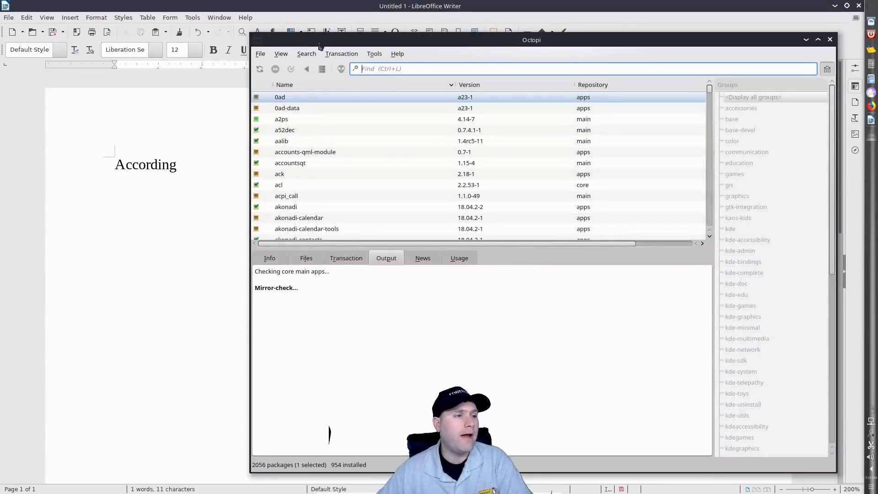
pyautogui.moveTo(435, 88)
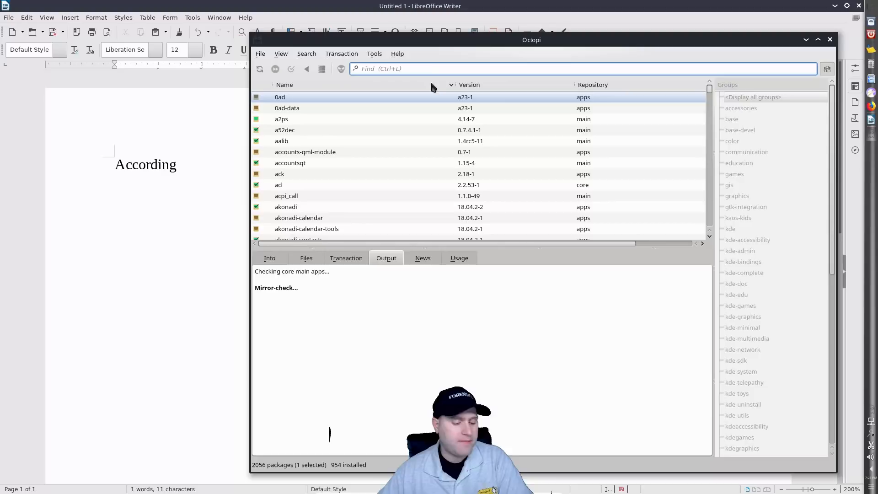
# - Search Octopi for 'libre' and scroll through the 105 libreoffice language pack results
pyautogui.write('libbre')
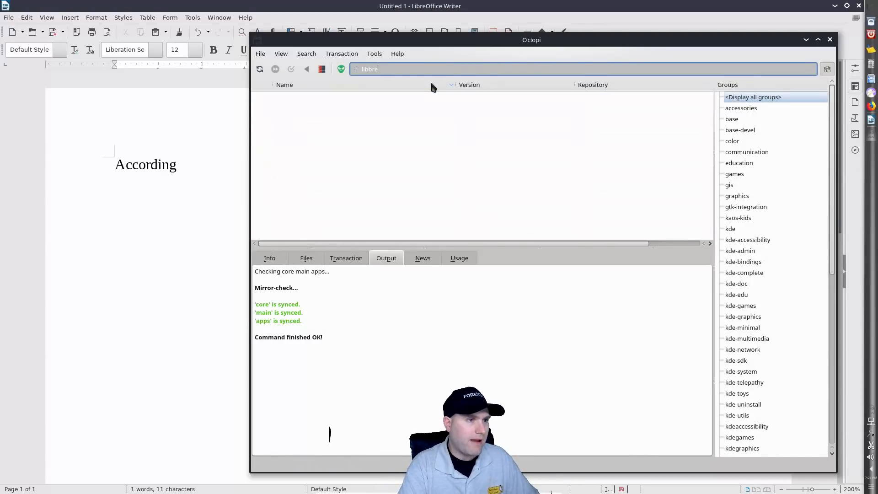
pyautogui.press('Return')
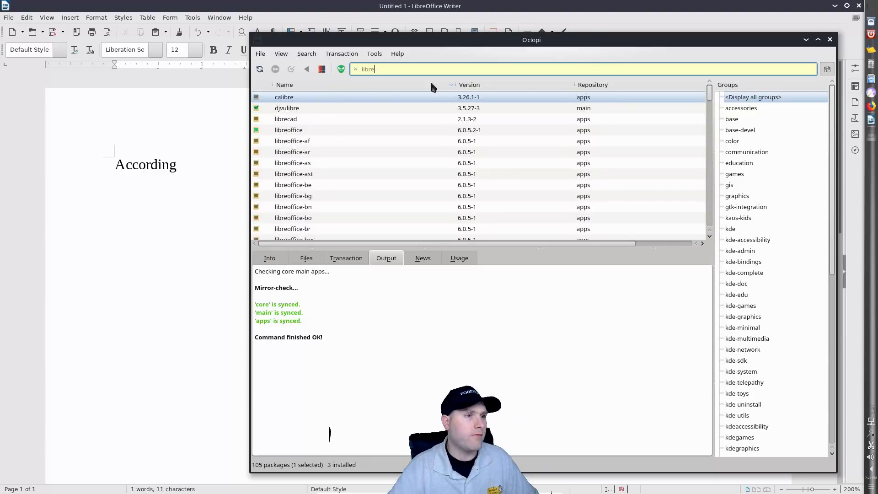
pyautogui.moveTo(297, 134)
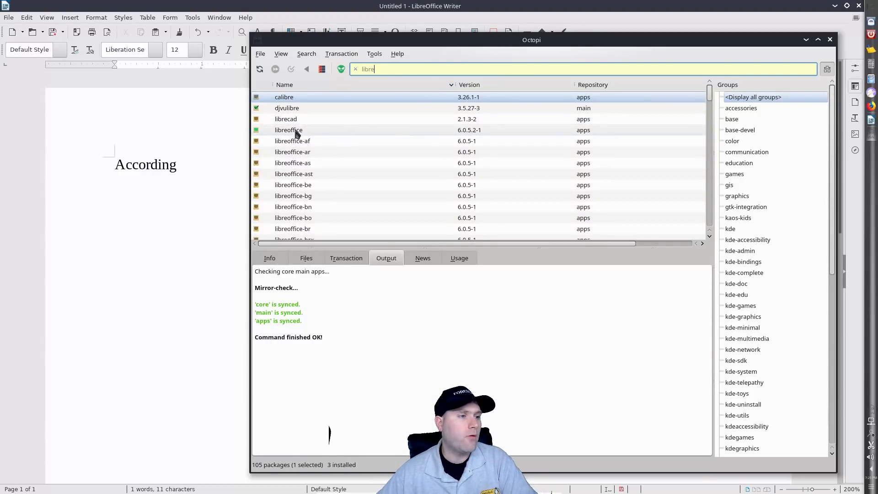
pyautogui.moveTo(333, 141)
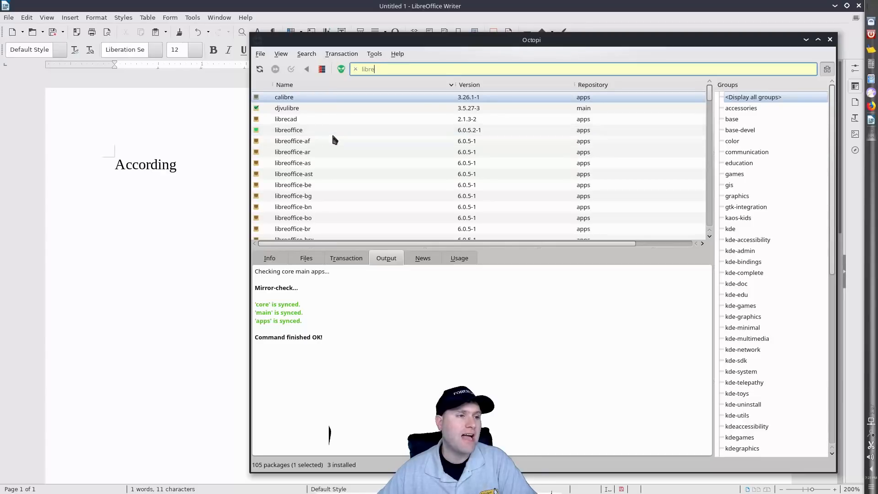
pyautogui.scroll(-3)
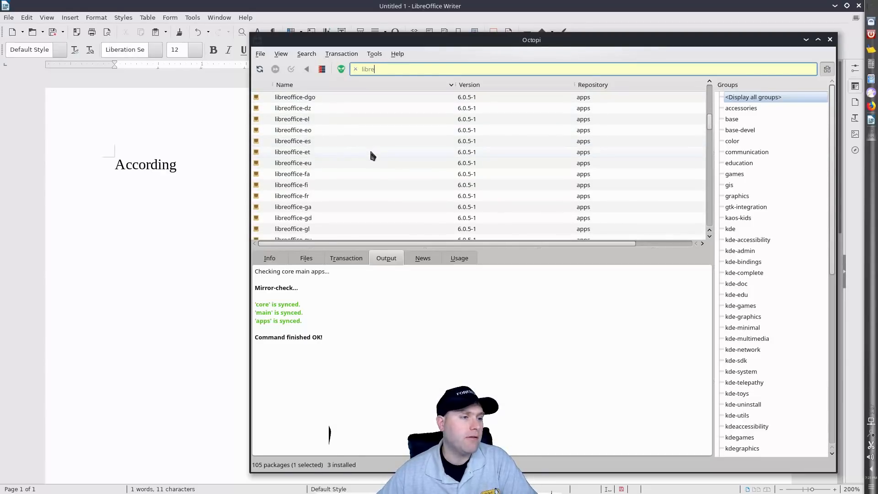
pyautogui.scroll(-3)
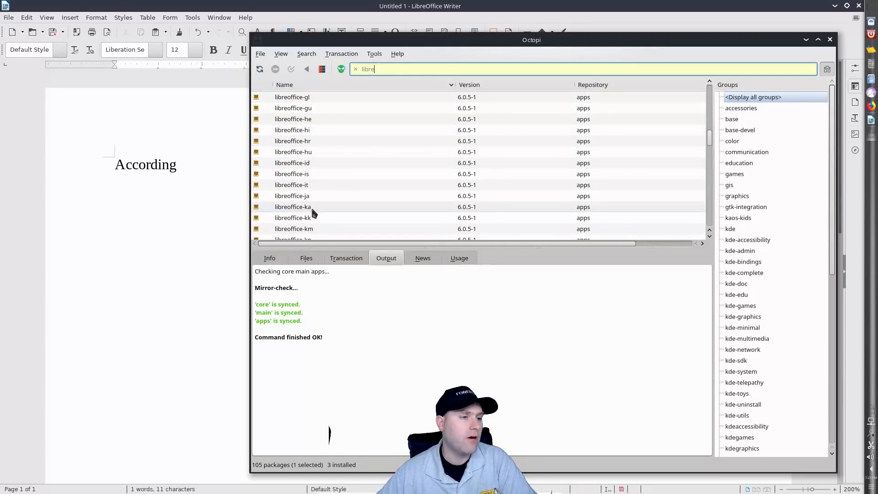
pyautogui.scroll(-3)
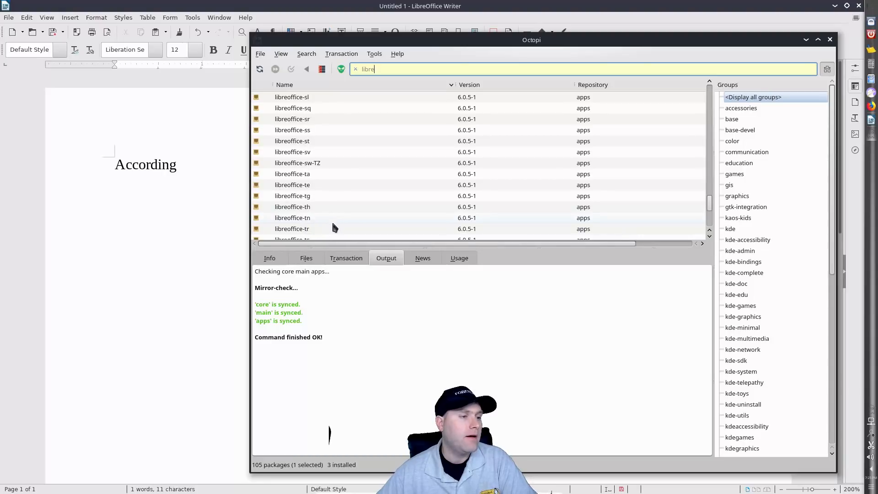
pyautogui.scroll(-3)
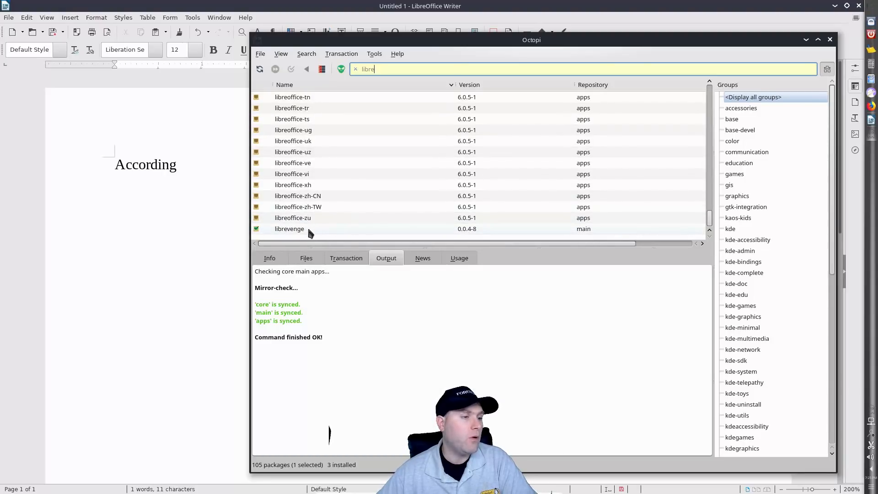
pyautogui.moveTo(373, 143)
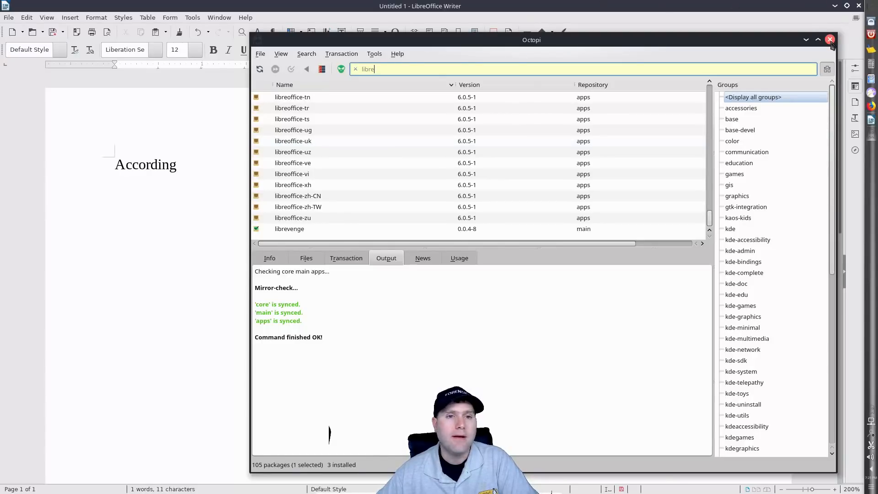
# - Close Octopi and place the cursor after 'According' in the Writer document
pyautogui.click(831, 39)
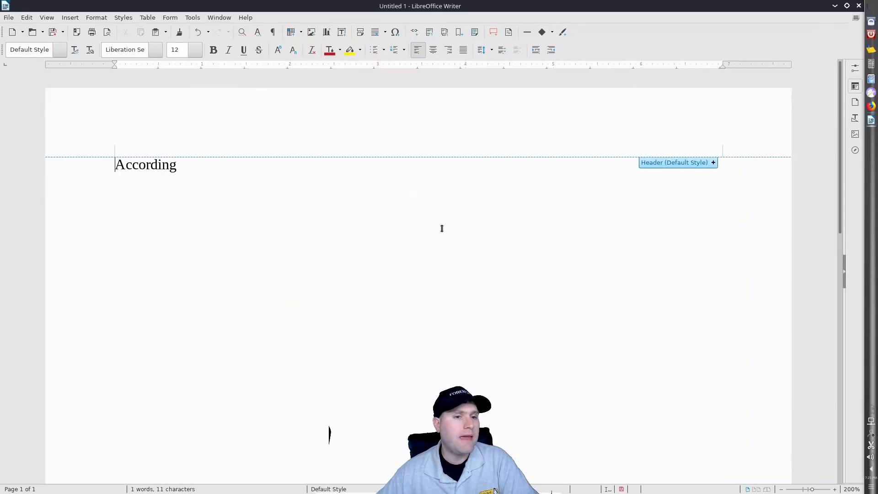
pyautogui.click(185, 164)
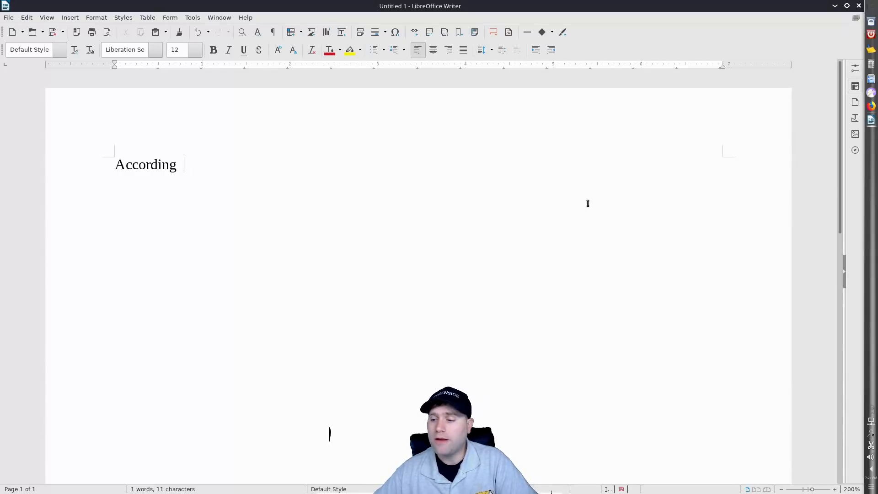
pyautogui.moveTo(695, 234)
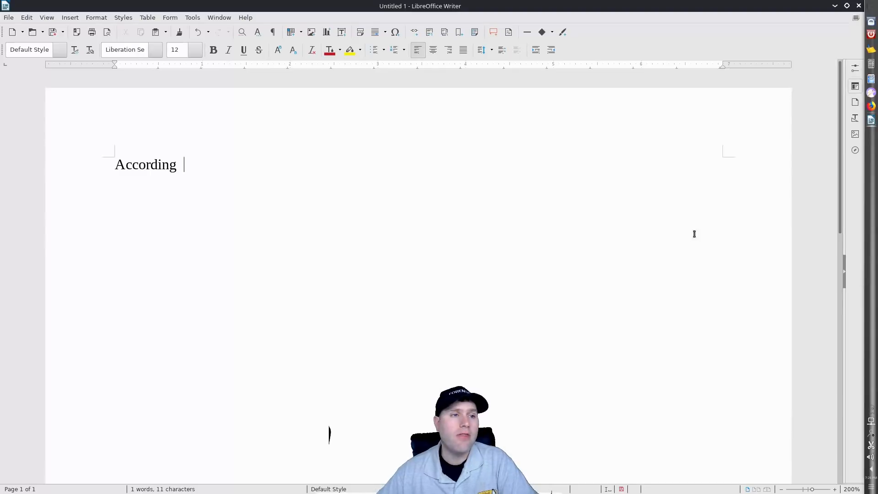